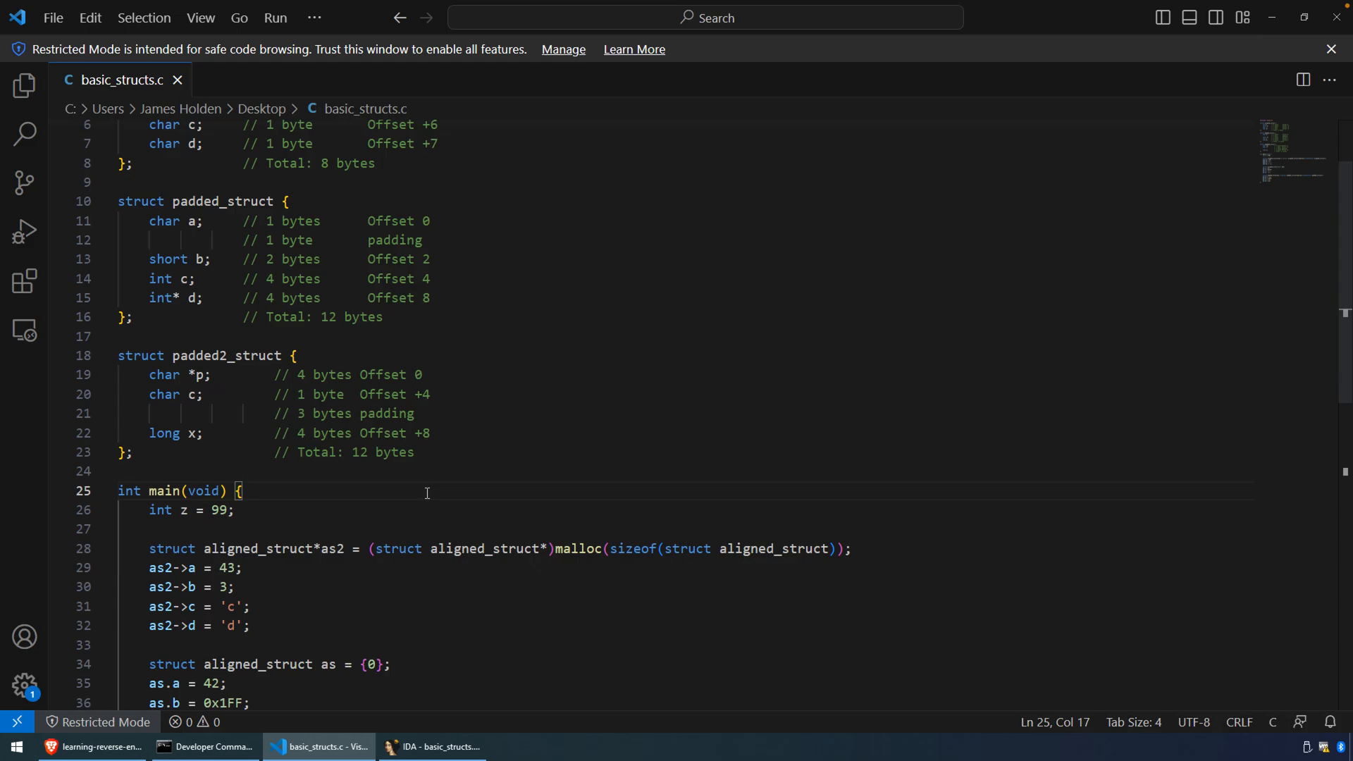
pyautogui.moveTo(169, 317)
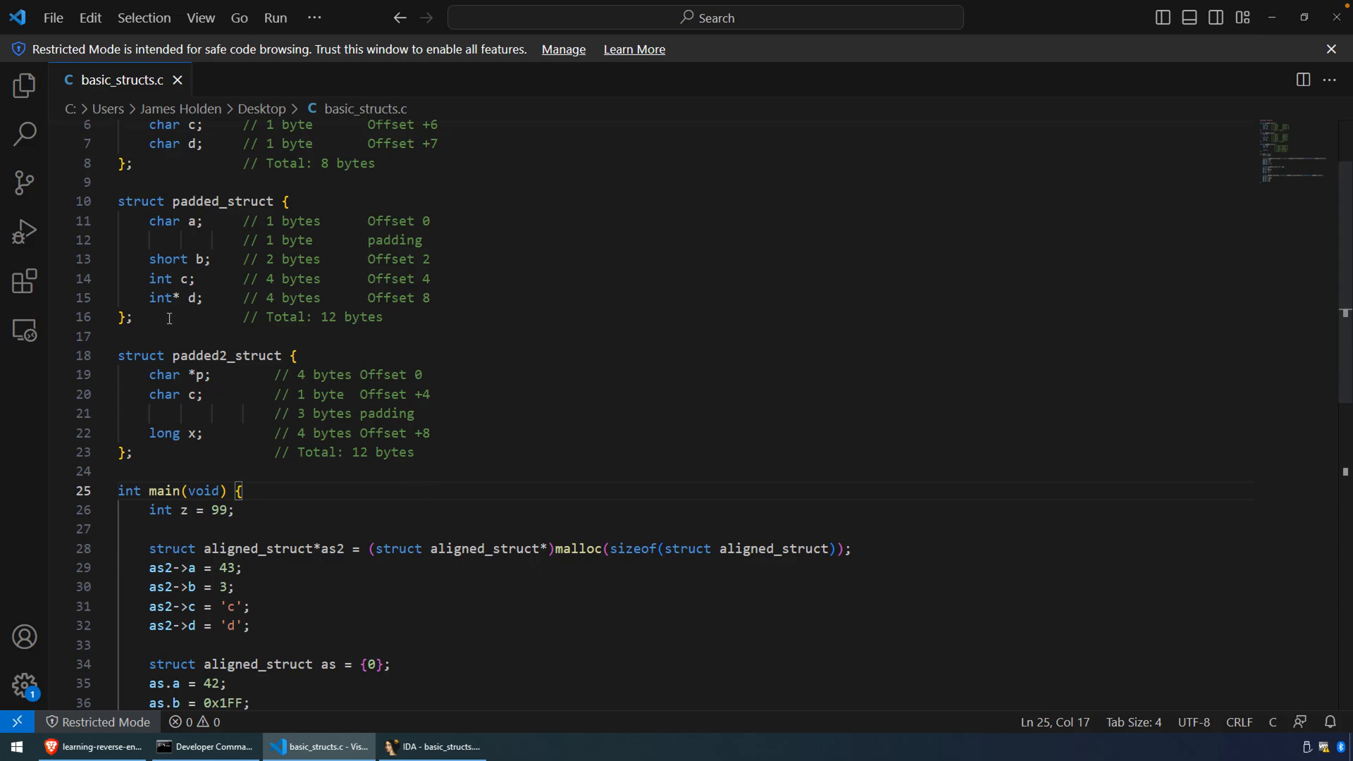
# Step: Review the padded_struct source definition, highlighting member a and its 1-byte size comment
pyautogui.click(170, 317)
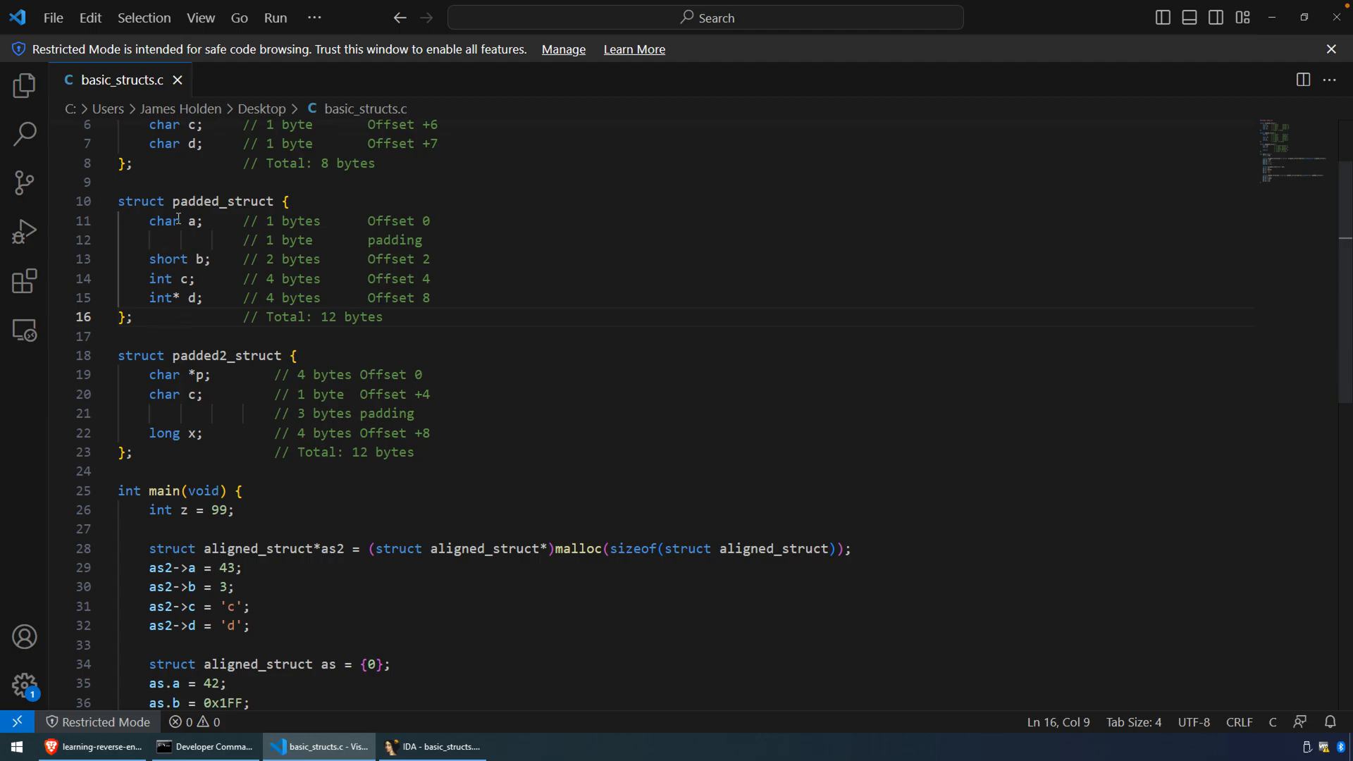
pyautogui.click(143, 201)
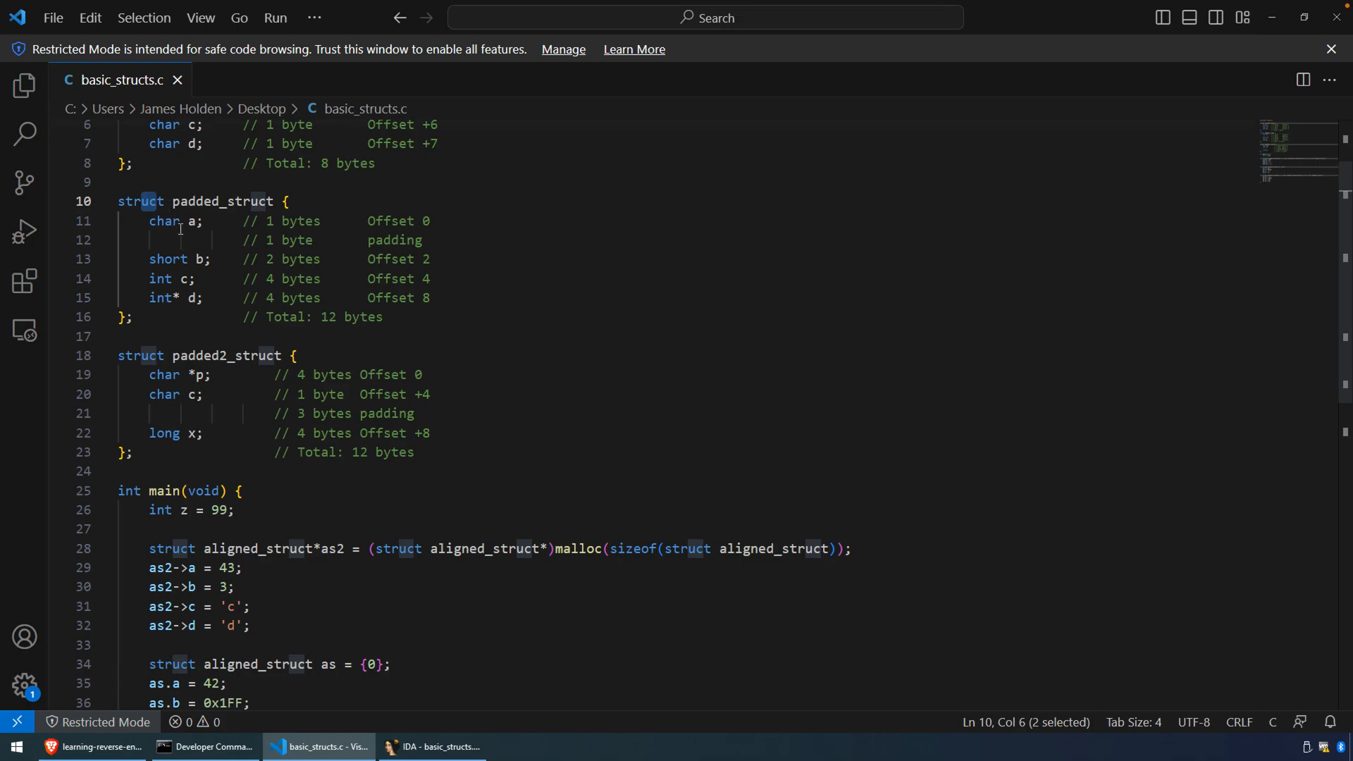
pyautogui.scroll(-3)
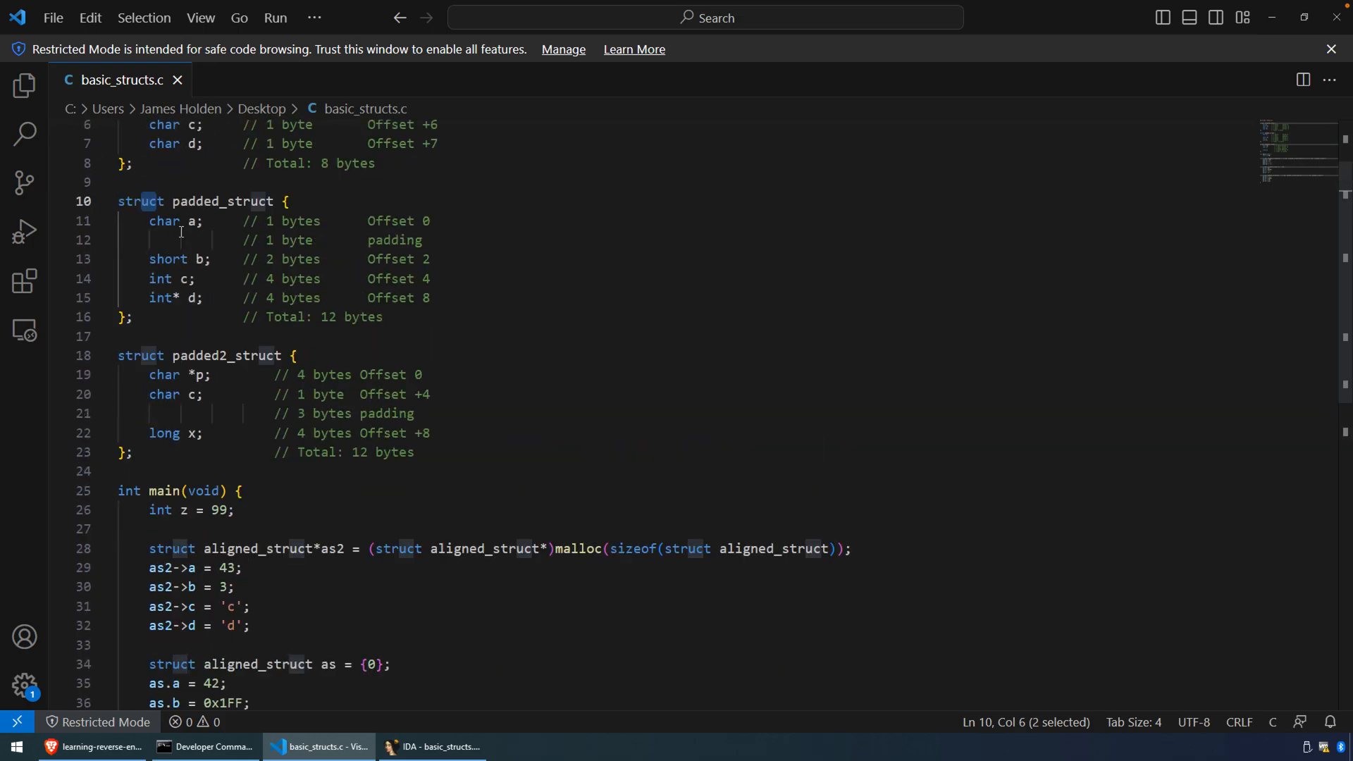
pyautogui.doubleClick(221, 201)
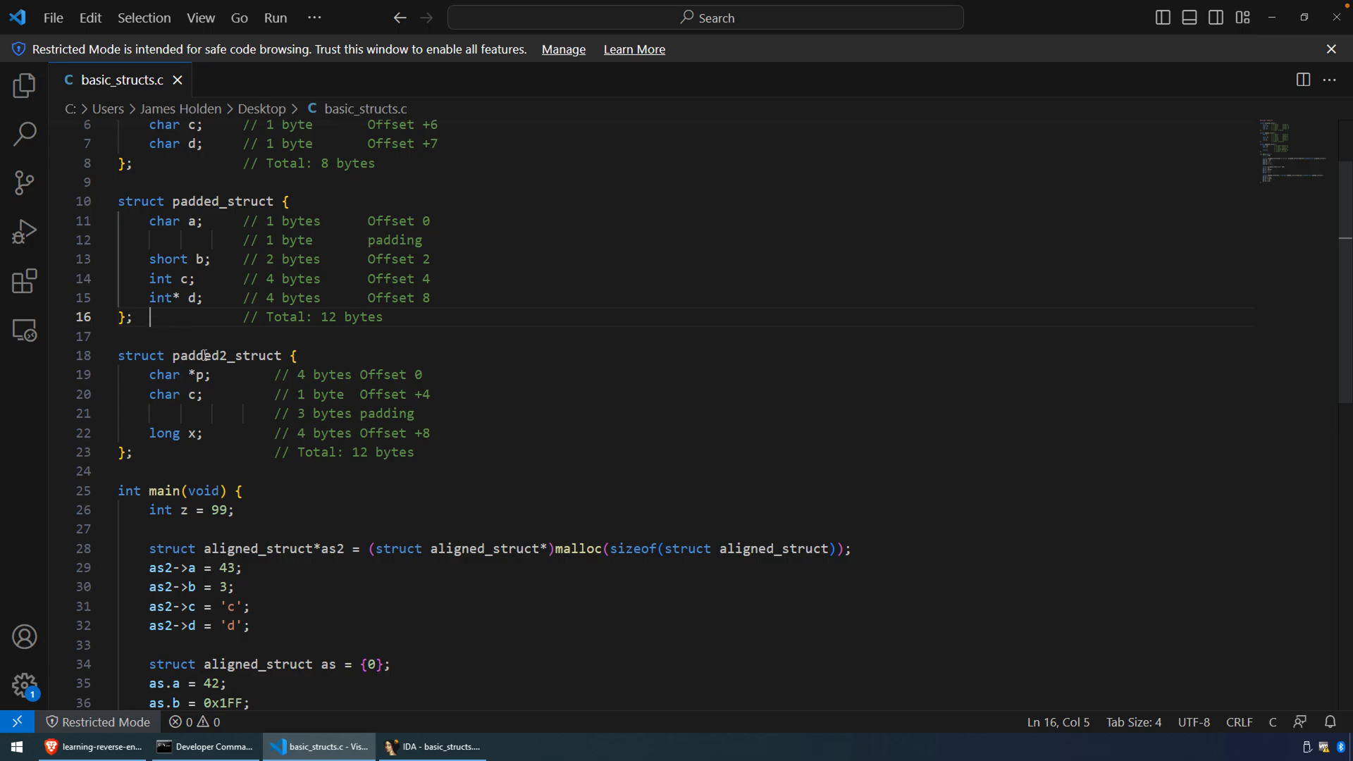
pyautogui.doubleClick(225, 356)
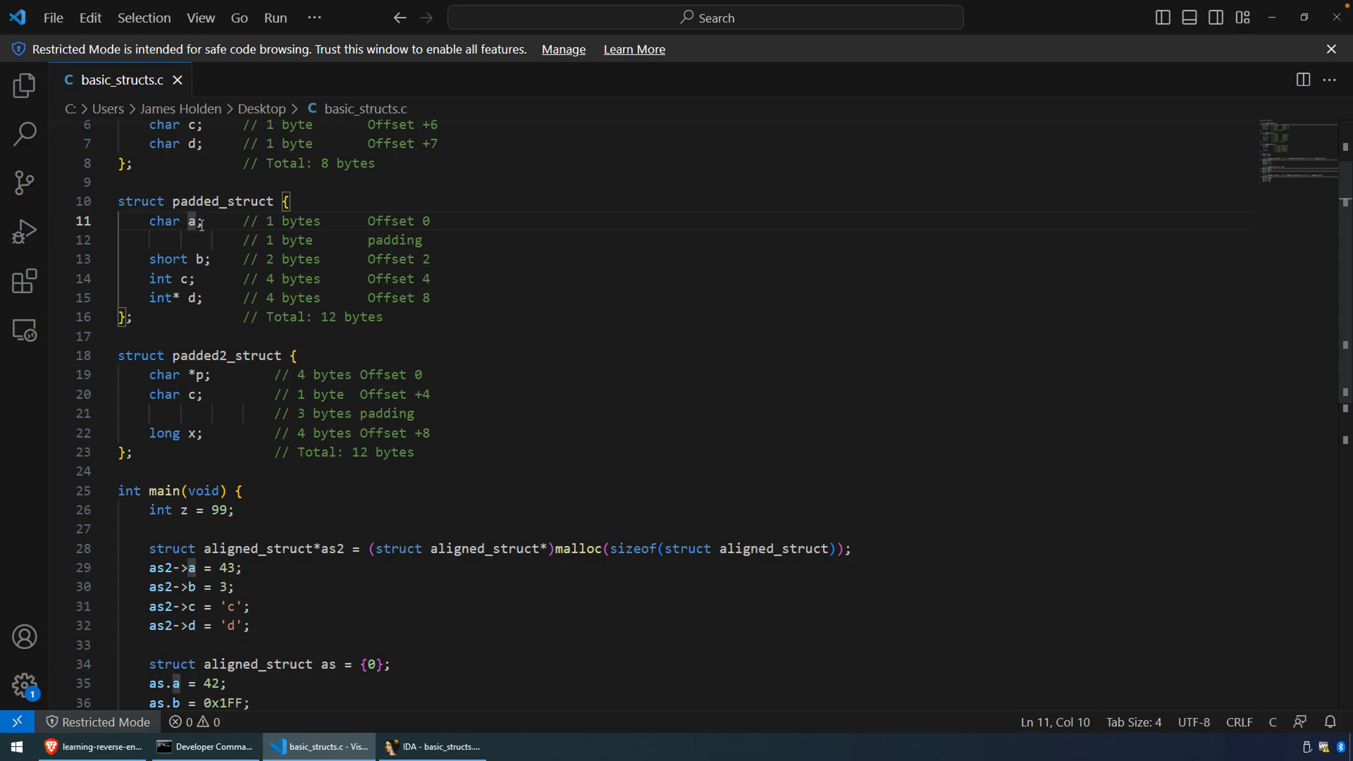
pyautogui.click(264, 222)
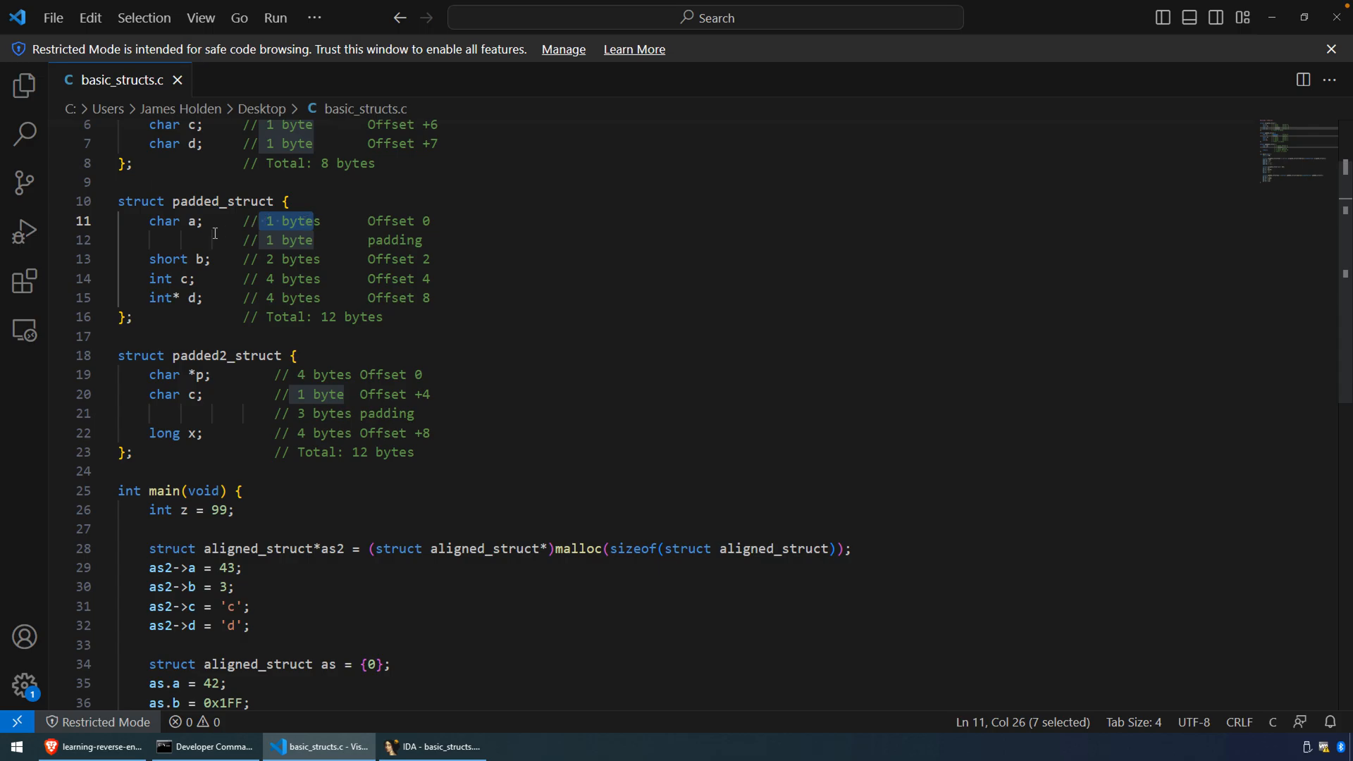
pyautogui.doubleClick(168, 259)
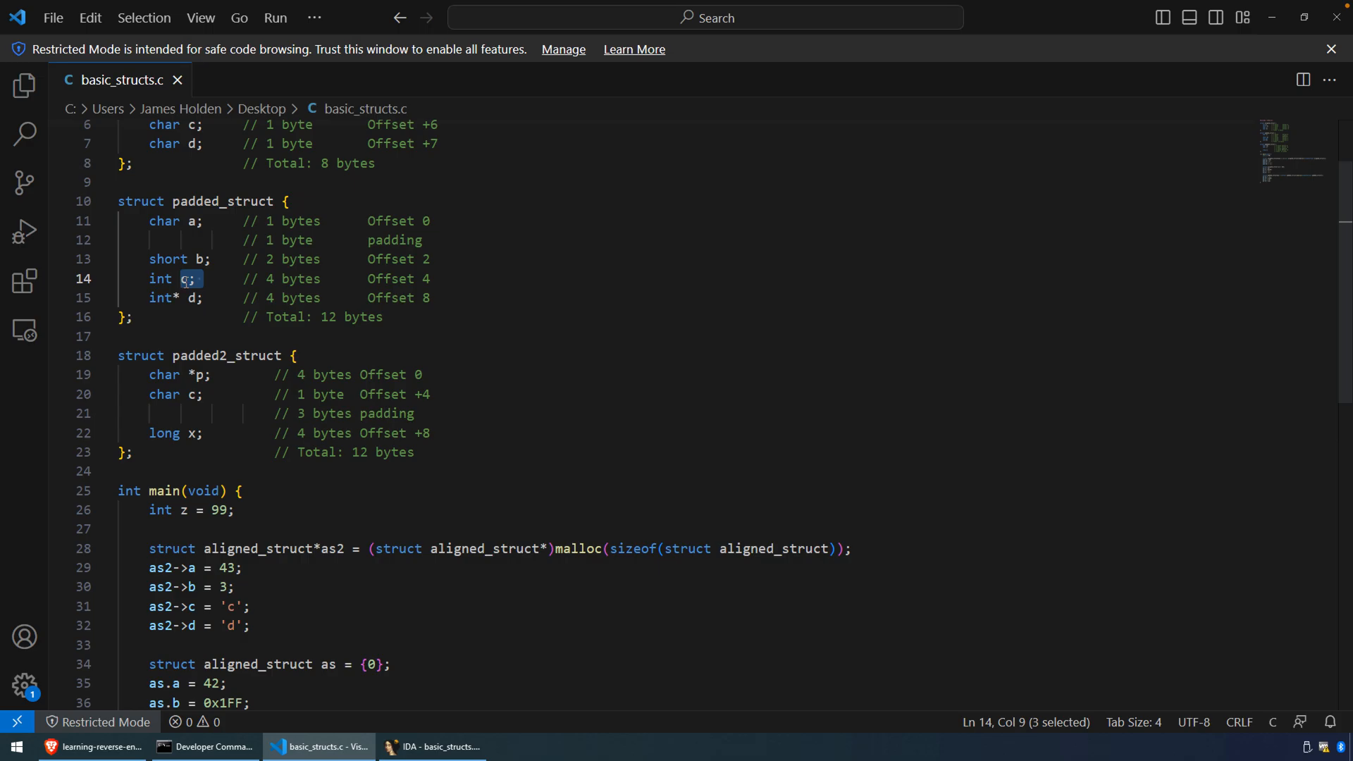
pyautogui.moveTo(201, 249)
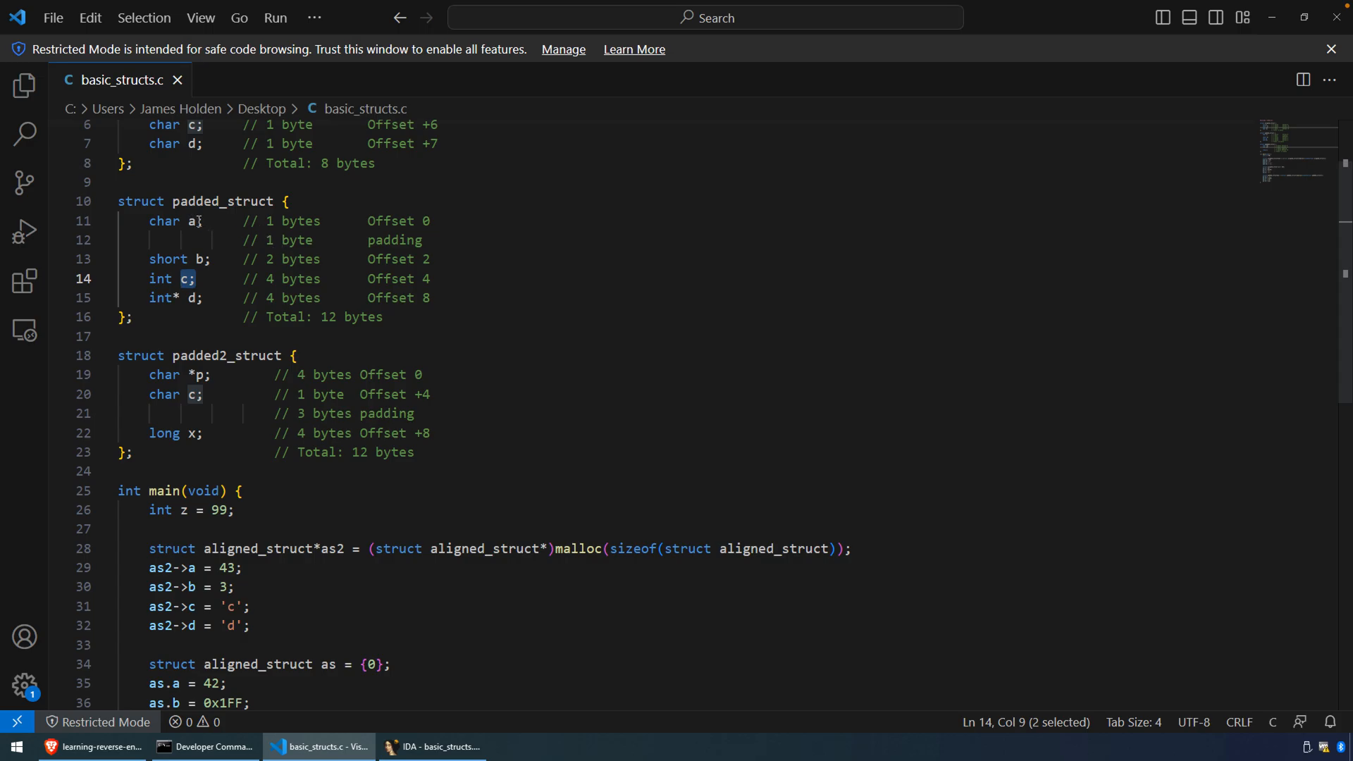
pyautogui.doubleClick(190, 221)
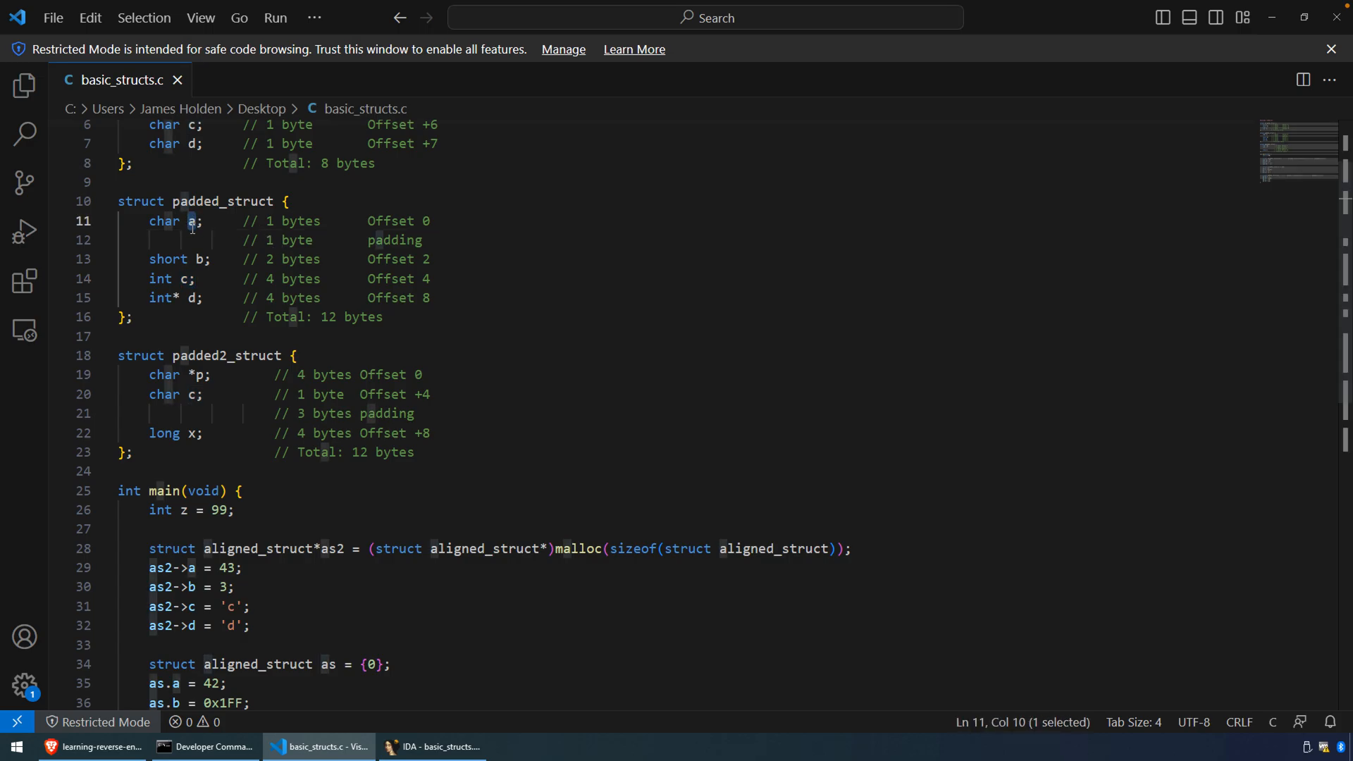
pyautogui.moveTo(202, 282)
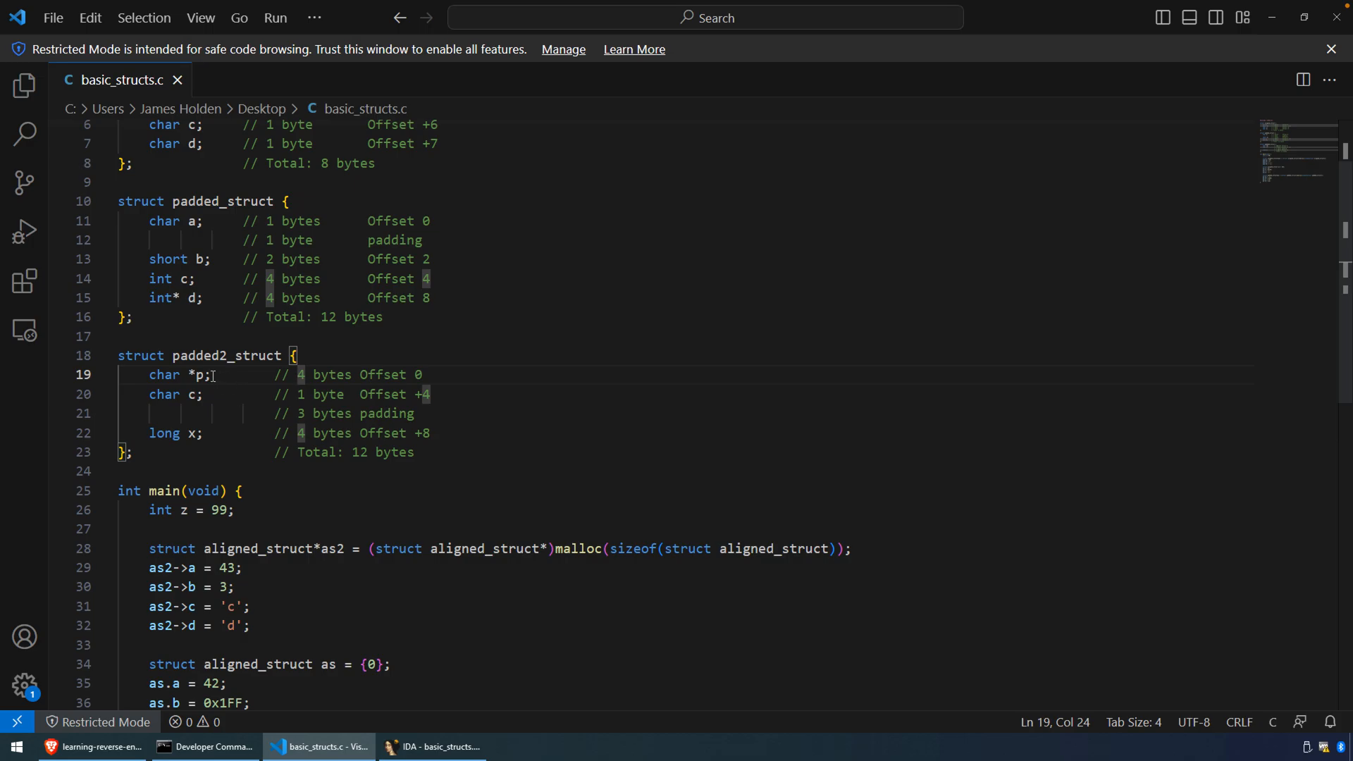
# Step: Review main's struct usage, highlighting the &z stored in ps->d and the 12-byte malloc size
pyautogui.click(202, 375)
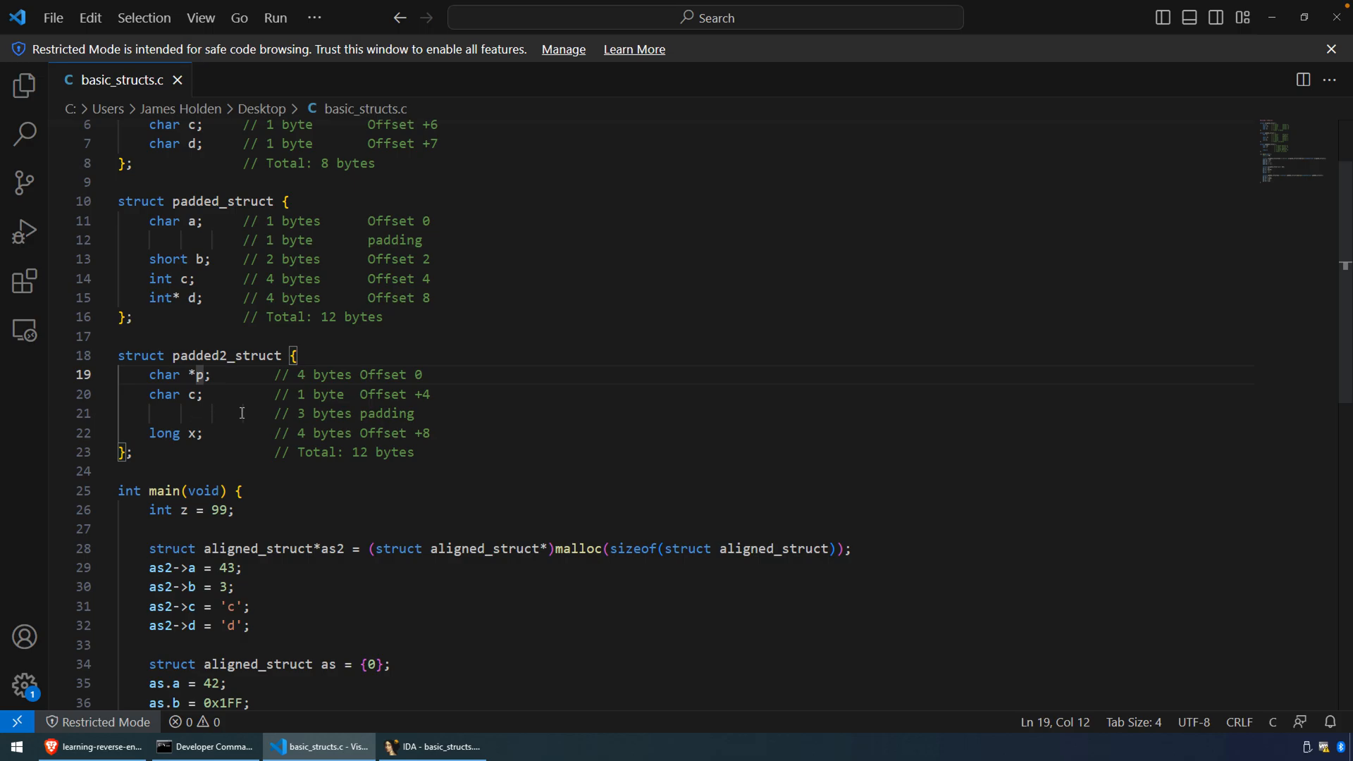
pyautogui.scroll(-3)
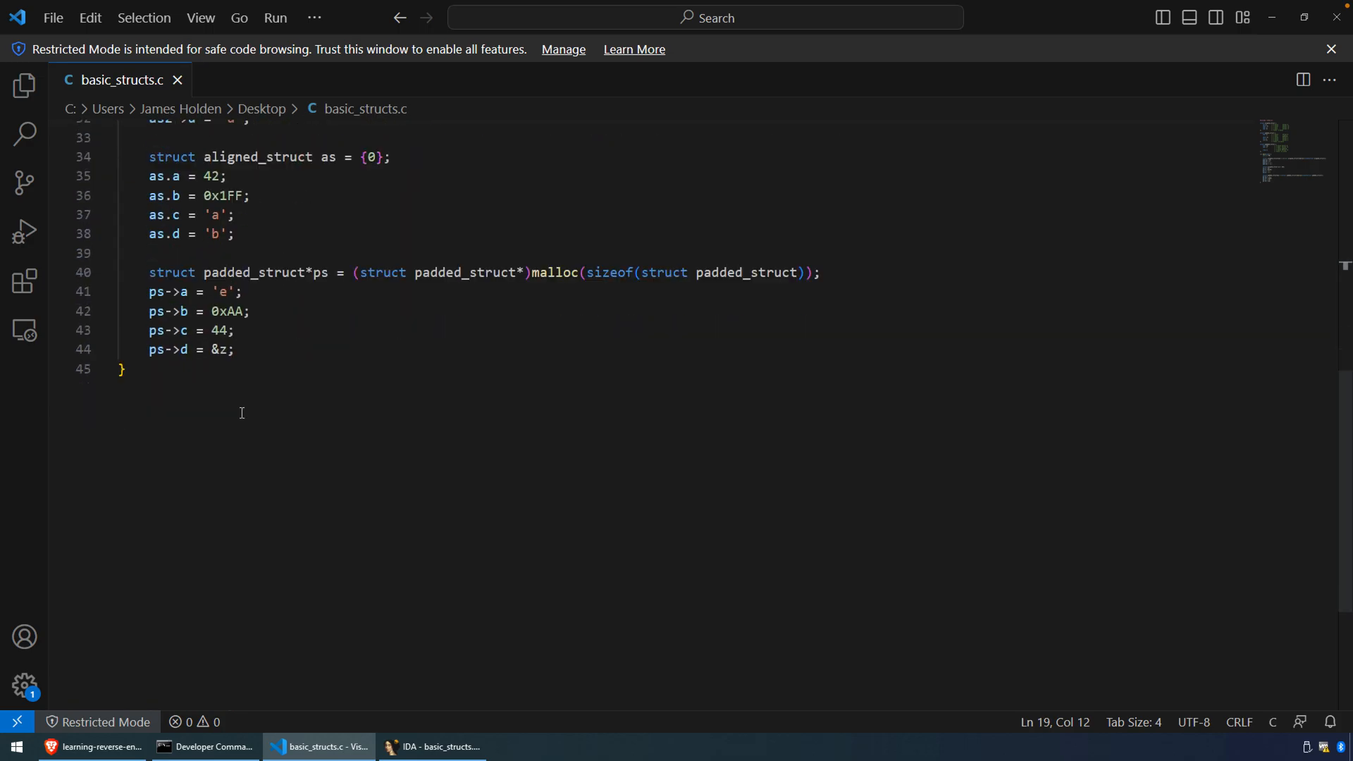
pyautogui.doubleClick(555, 272)
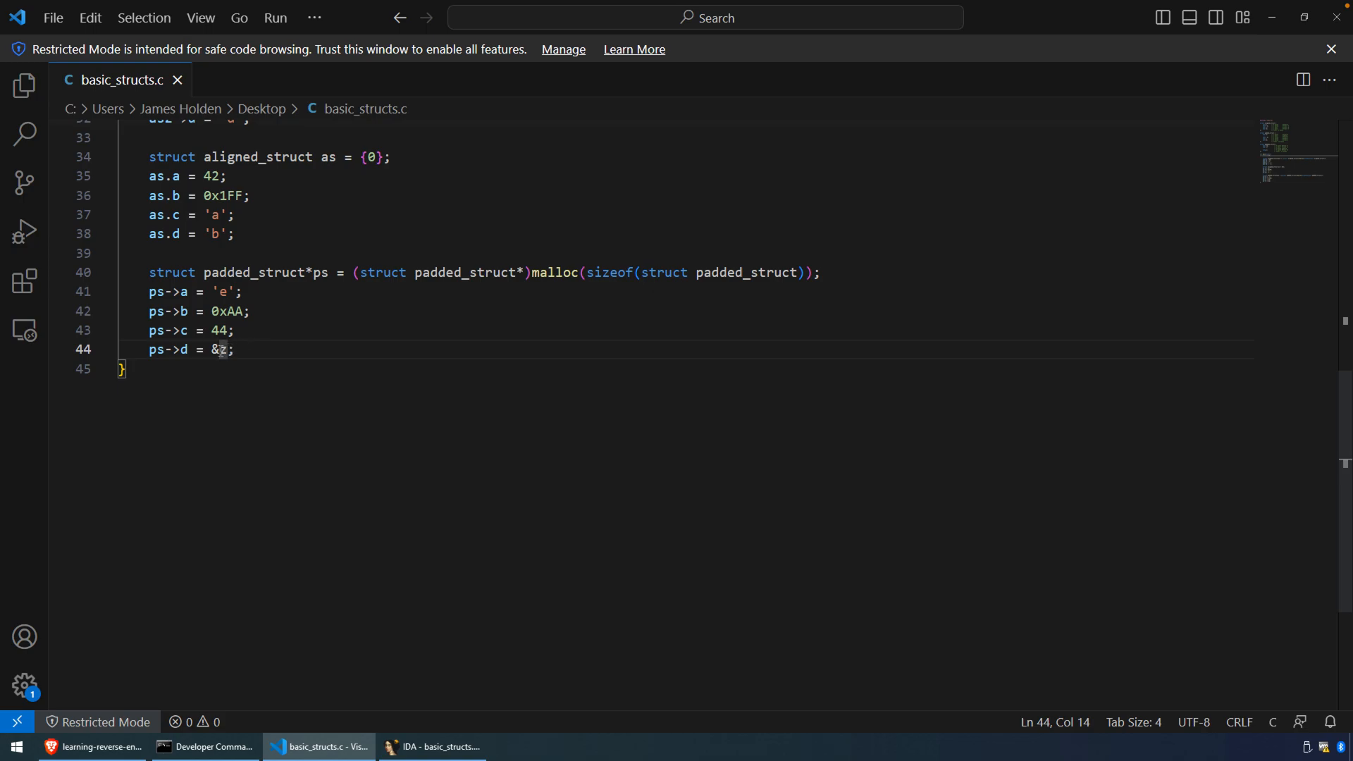
pyautogui.doubleClick(213, 349)
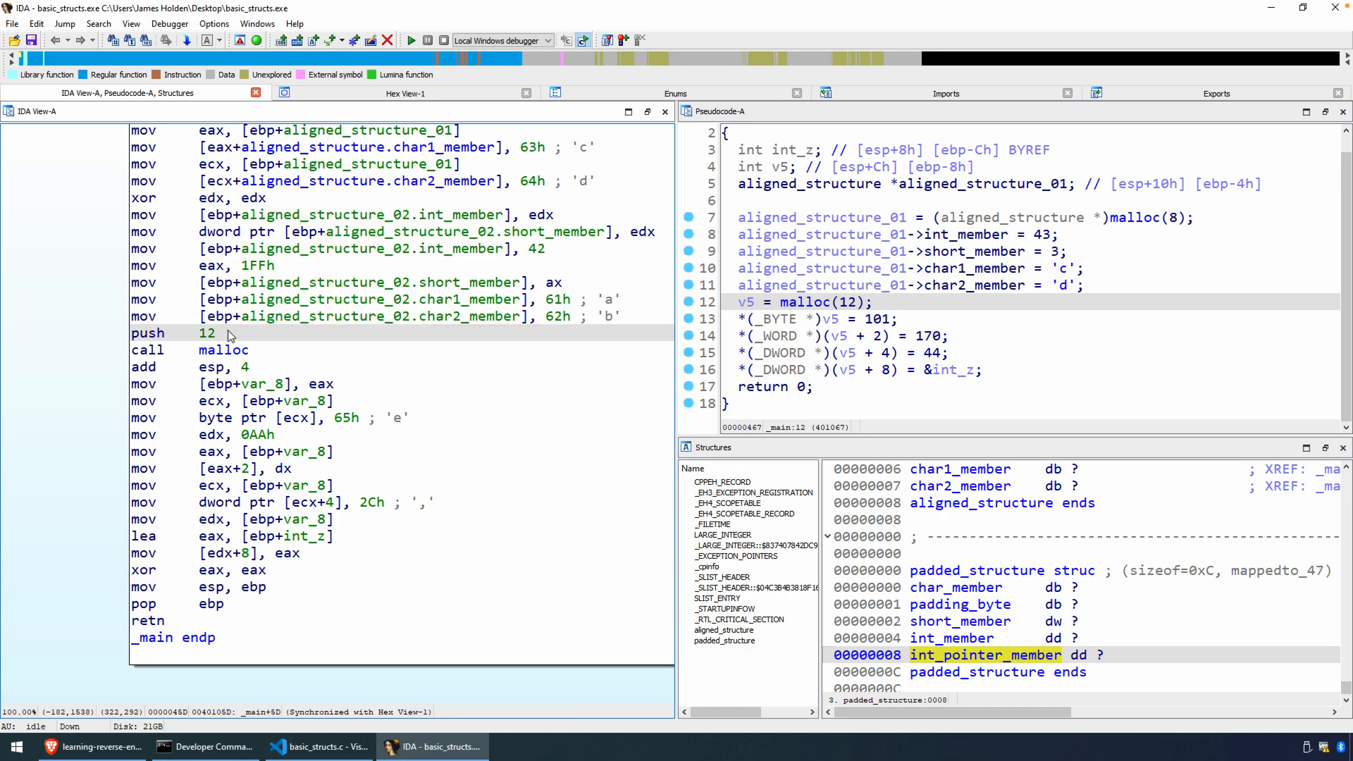
pyautogui.moveTo(225, 357)
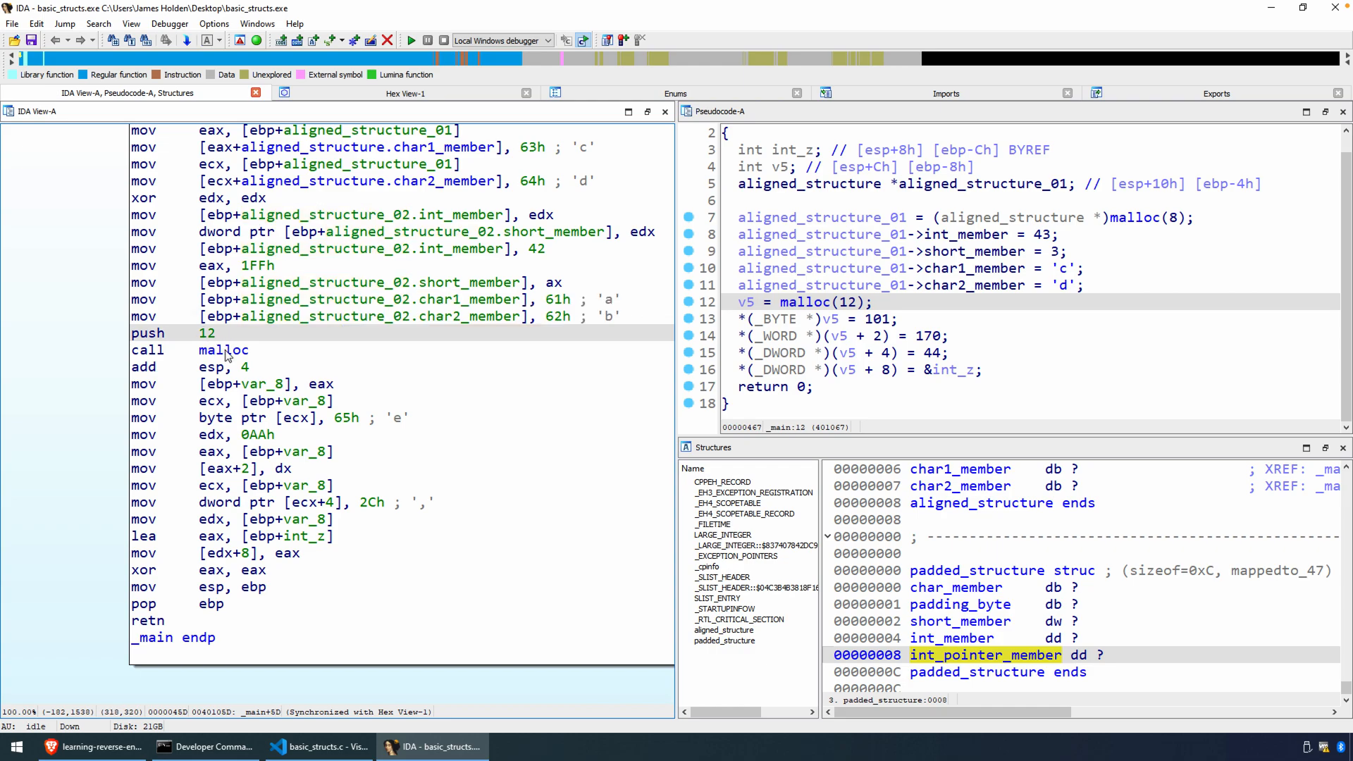
pyautogui.click(207, 332)
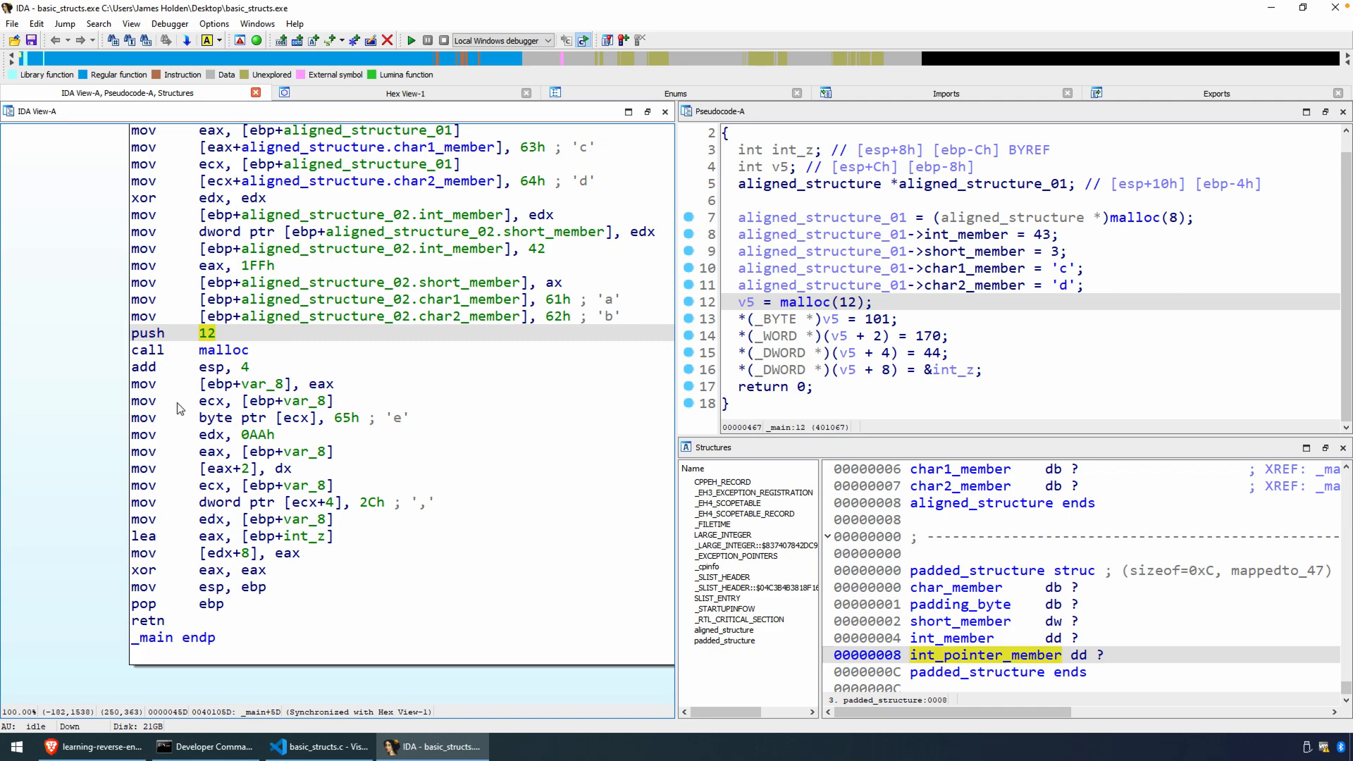
pyautogui.moveTo(181, 415)
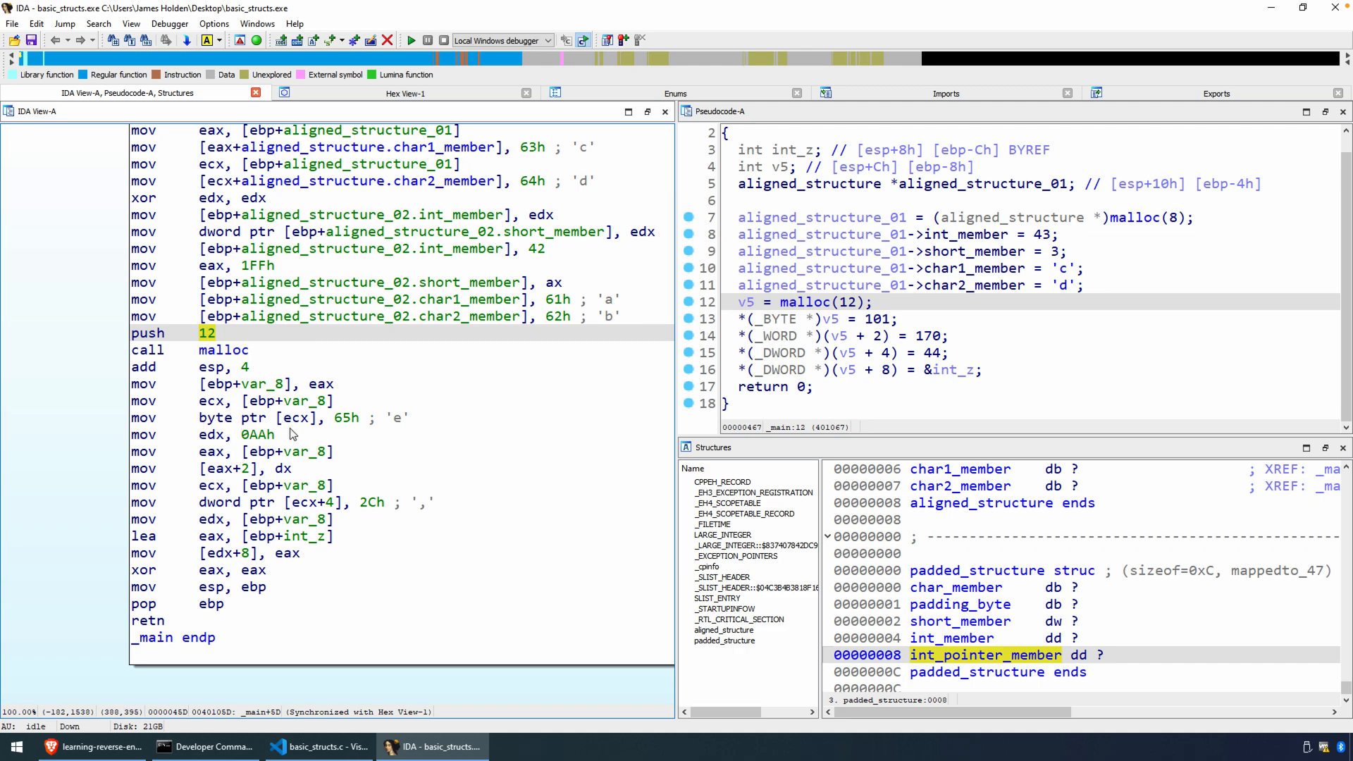
pyautogui.moveTo(296, 428)
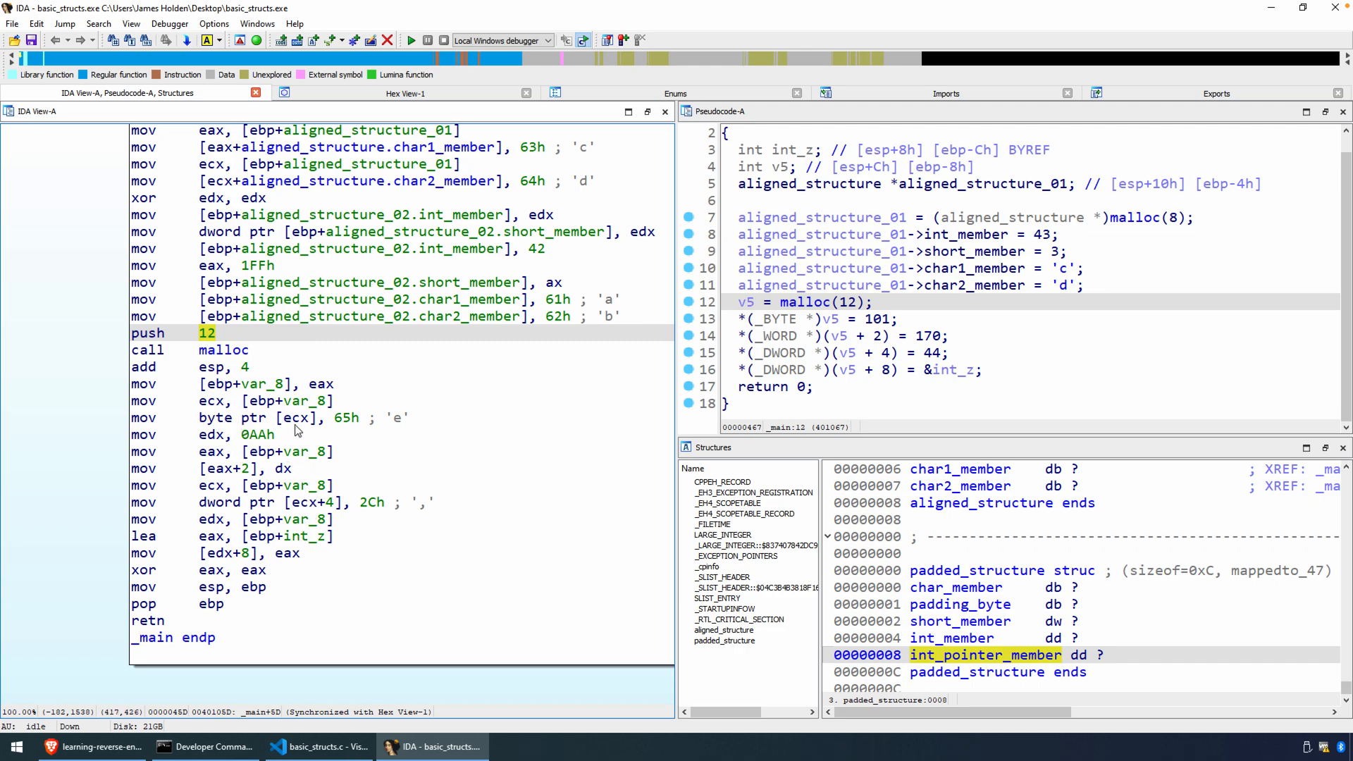
pyautogui.moveTo(293, 430)
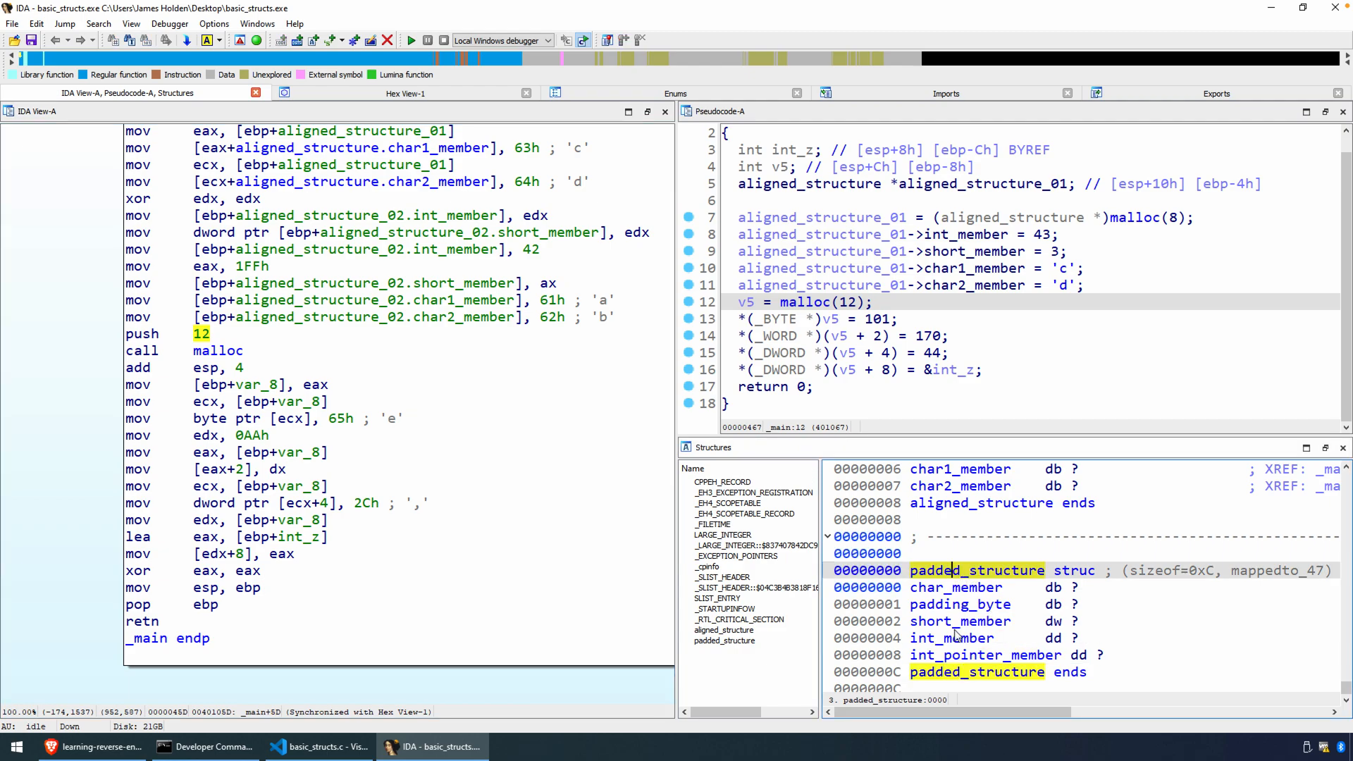
pyautogui.moveTo(982, 620)
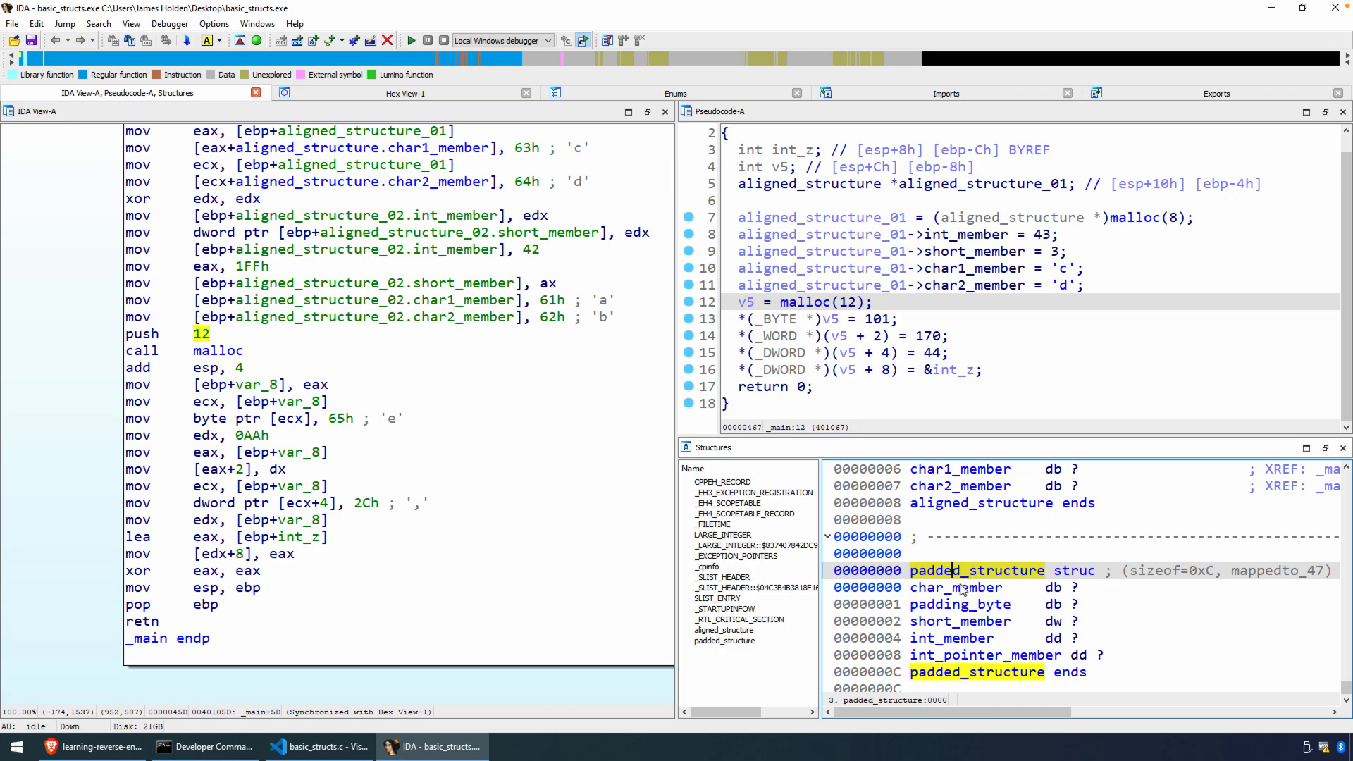
# Step: Inspect padded_structure's padding_byte, int_member and int_pointer_member against the 12-byte malloc
pyautogui.click(960, 604)
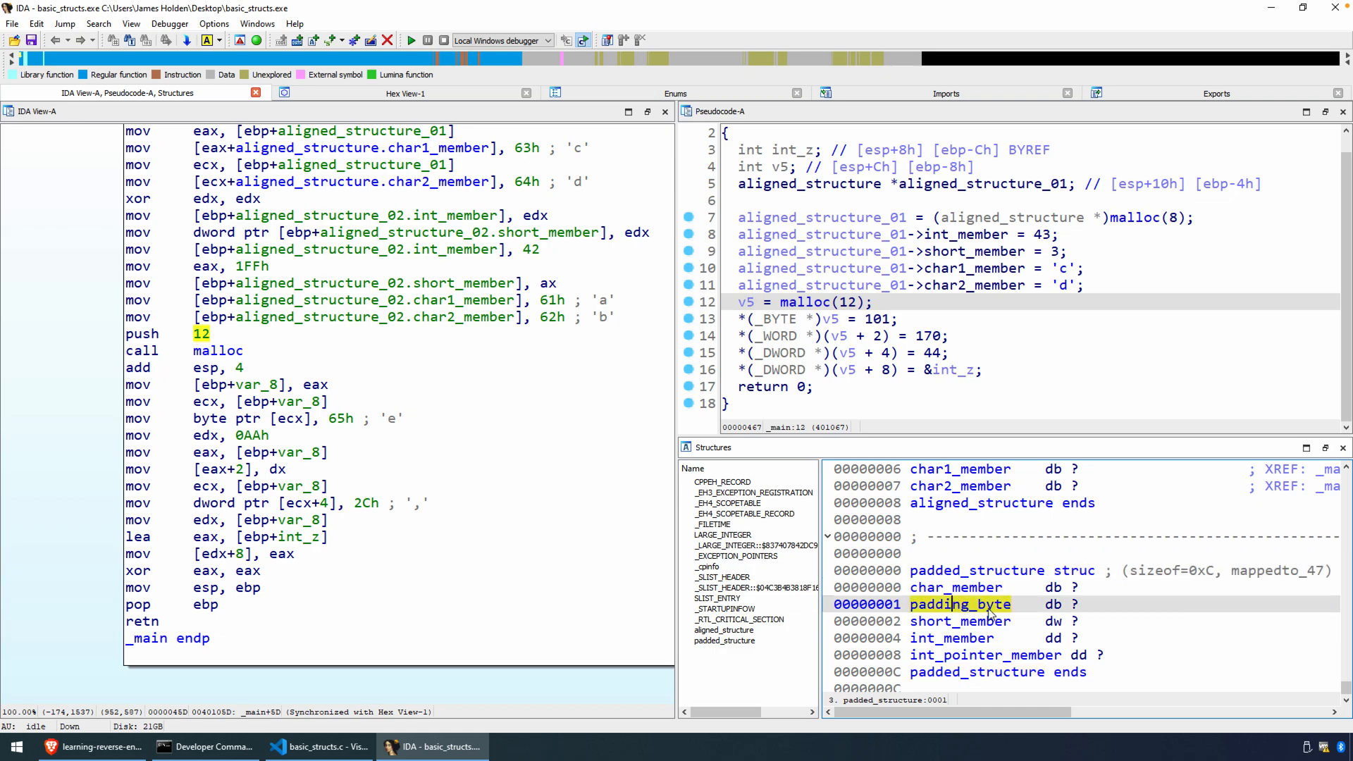
pyautogui.click(960, 637)
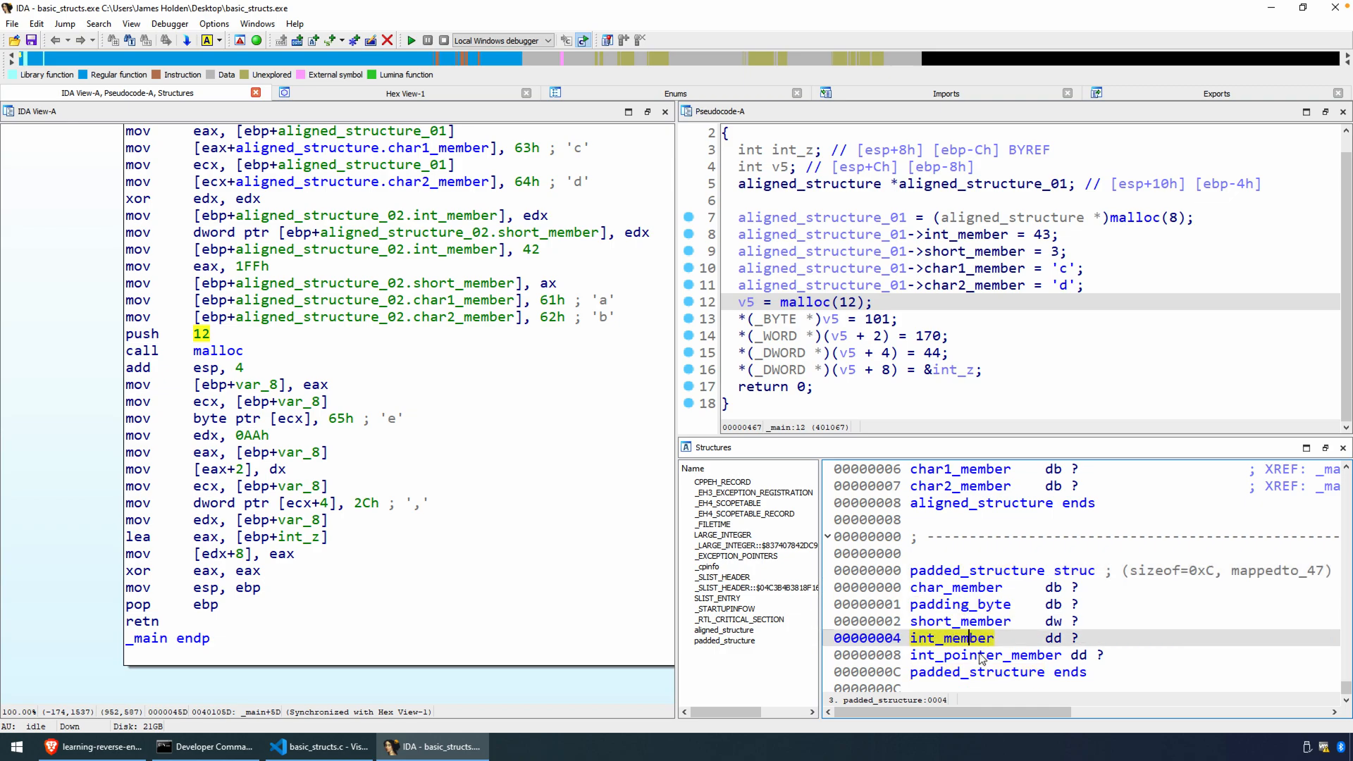
pyautogui.click(983, 654)
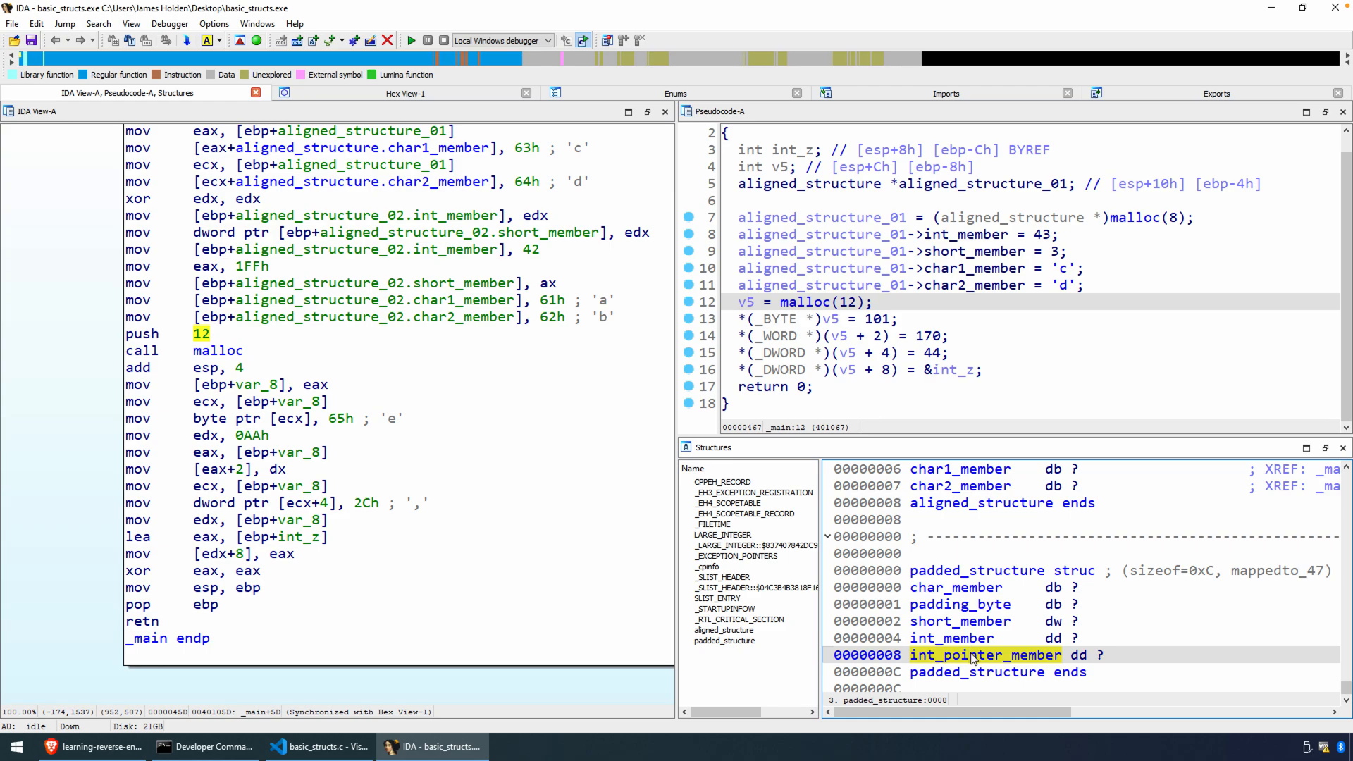
pyautogui.moveTo(337, 544)
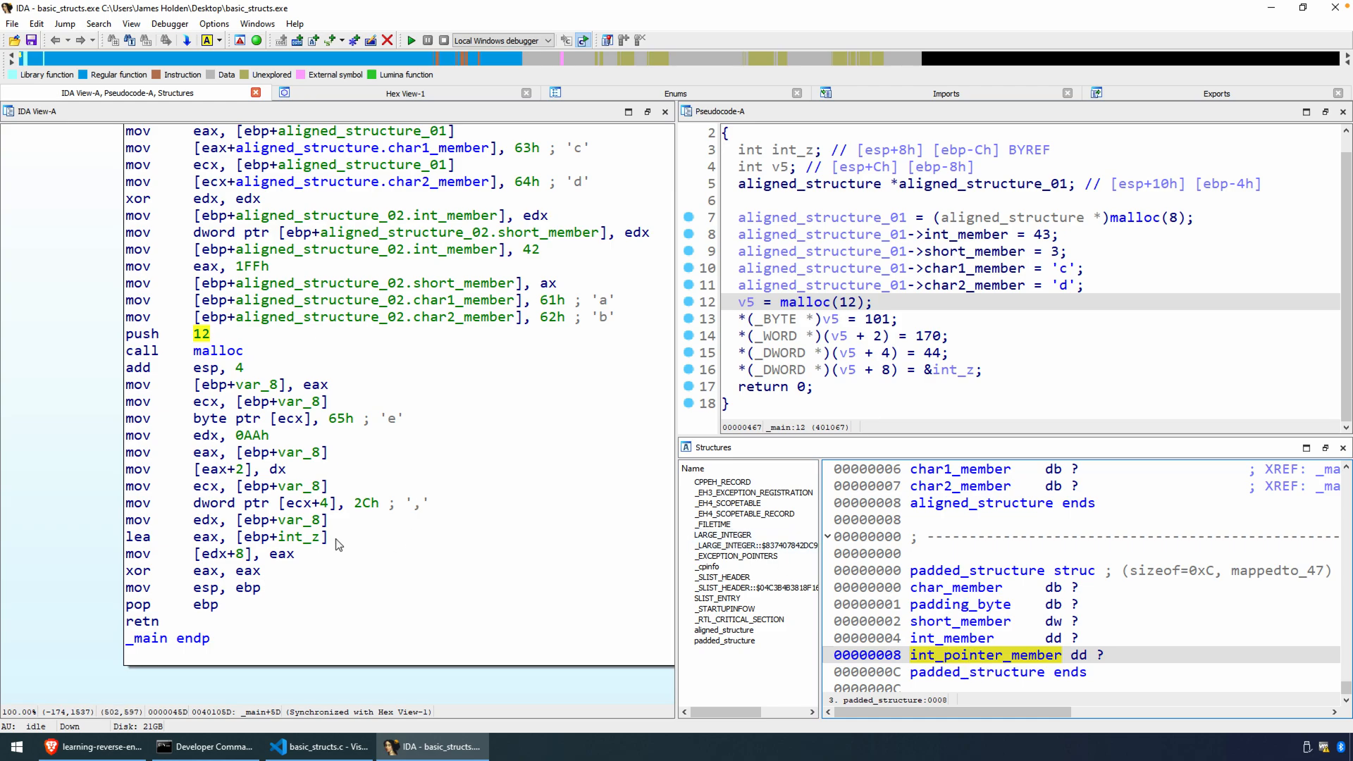
pyautogui.moveTo(342, 463)
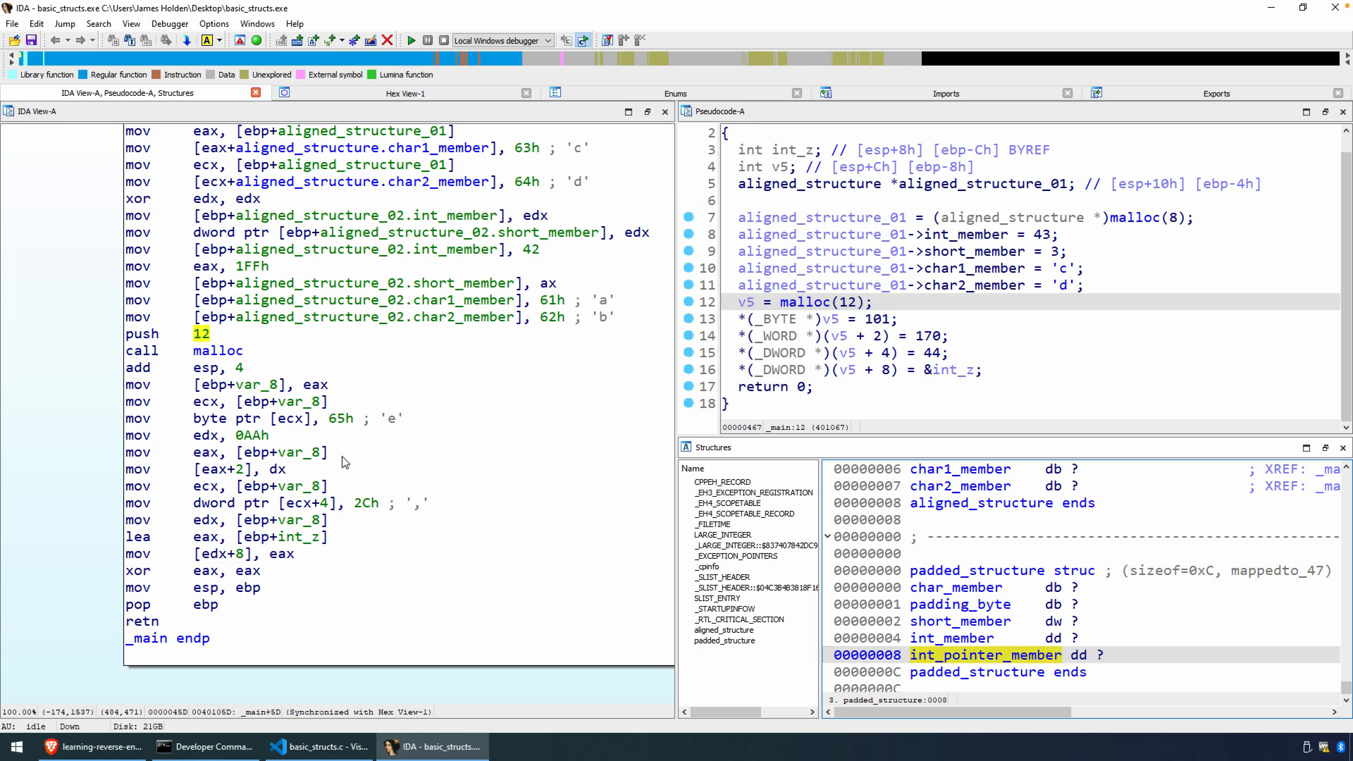
pyautogui.moveTo(1014, 584)
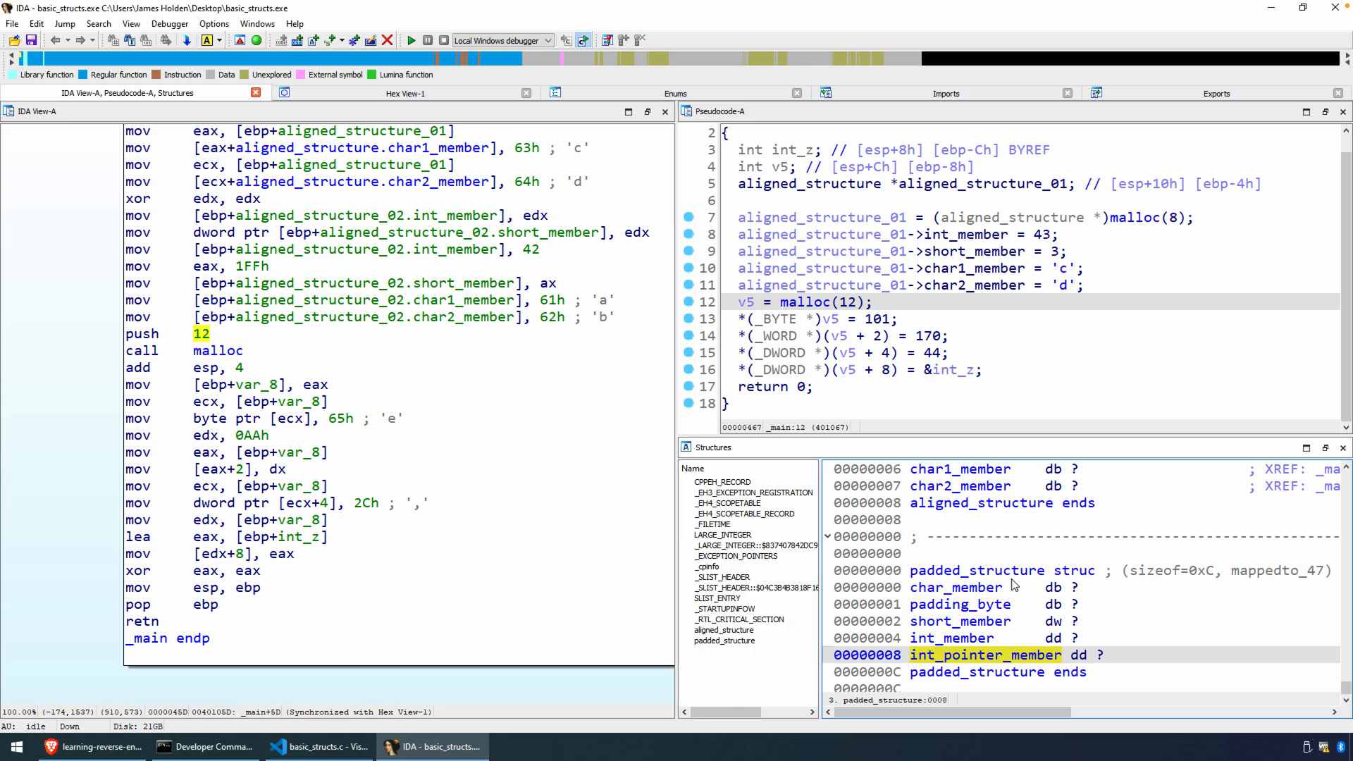
pyautogui.click(976, 571)
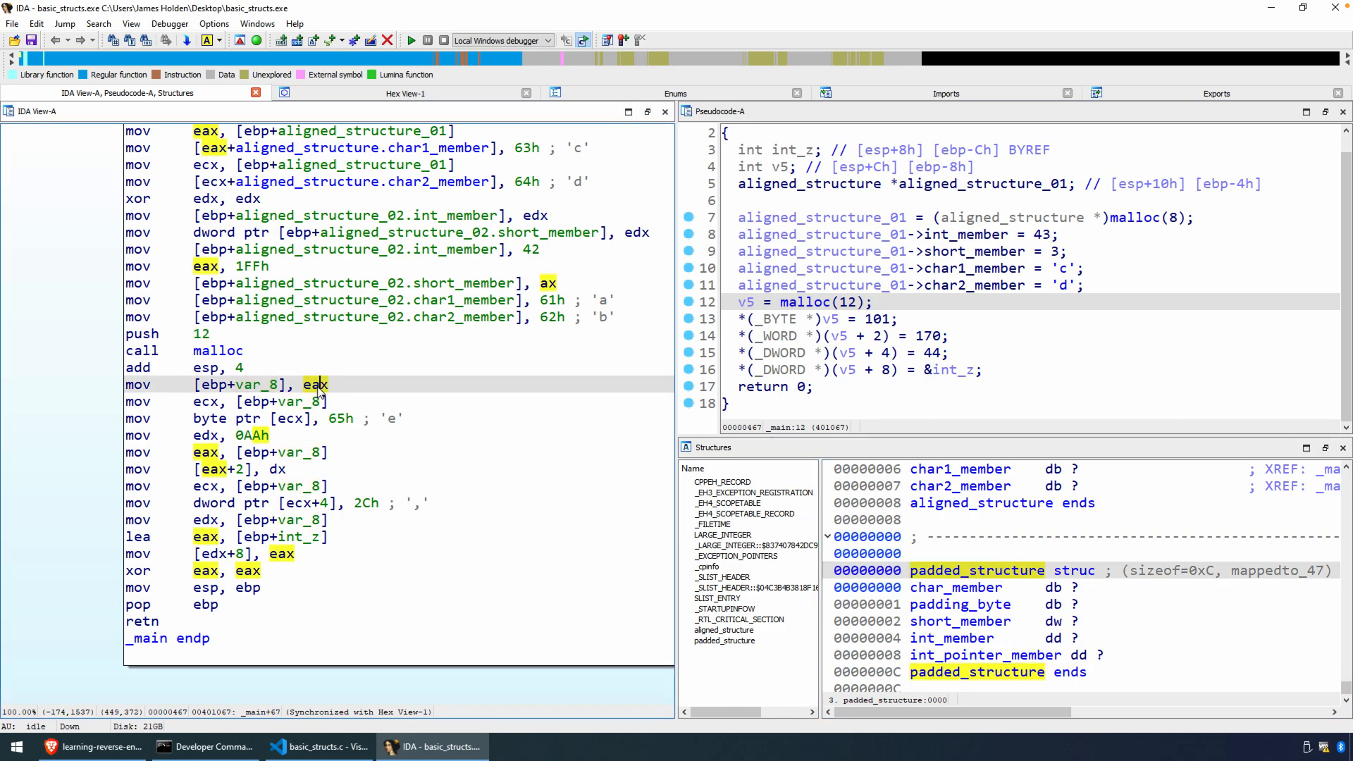
pyautogui.click(218, 351)
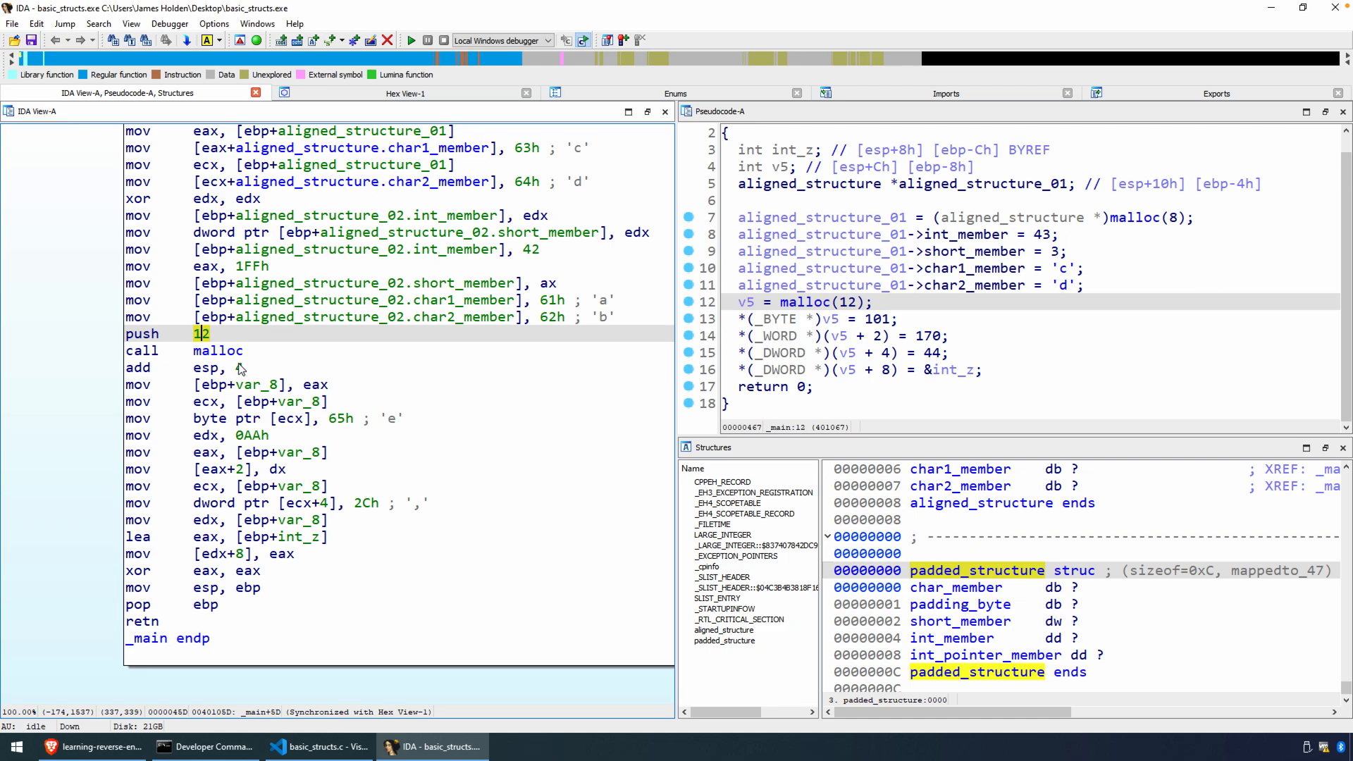
# Step: Rename the var_8 local holding the malloc result to padded_structure
pyautogui.click(314, 383)
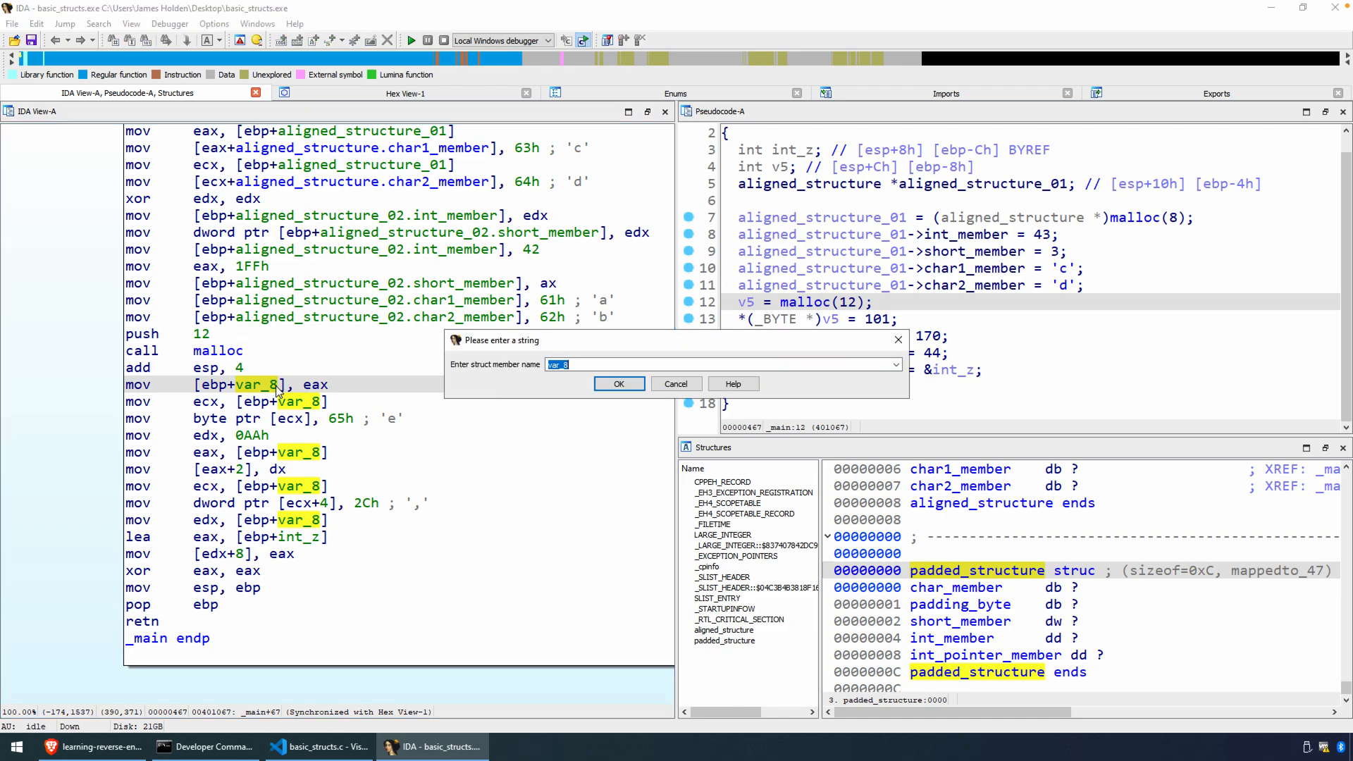
pyautogui.write('pad')
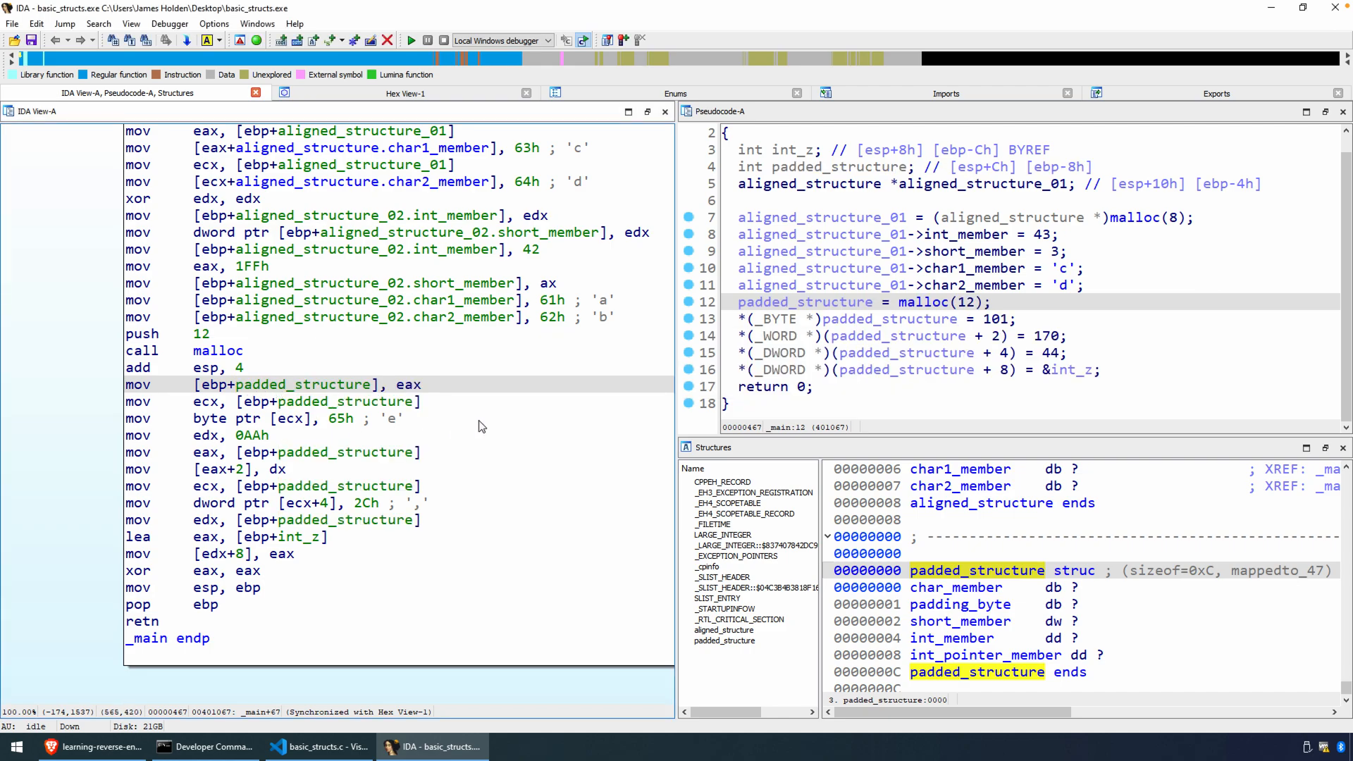
pyautogui.moveTo(820, 215)
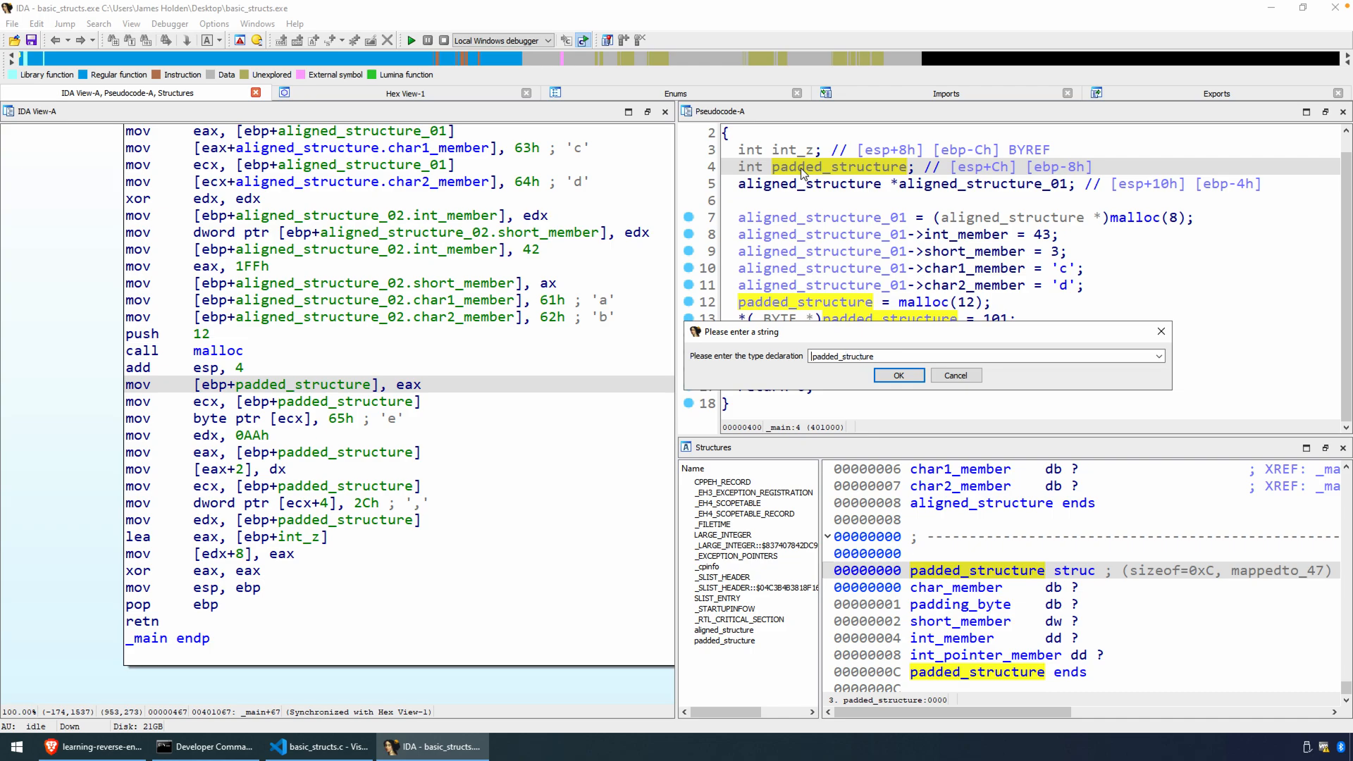
# Step: Retype the local as padded_structure* so the pseudocode shows its member assignments
pyautogui.write('padded_structure')
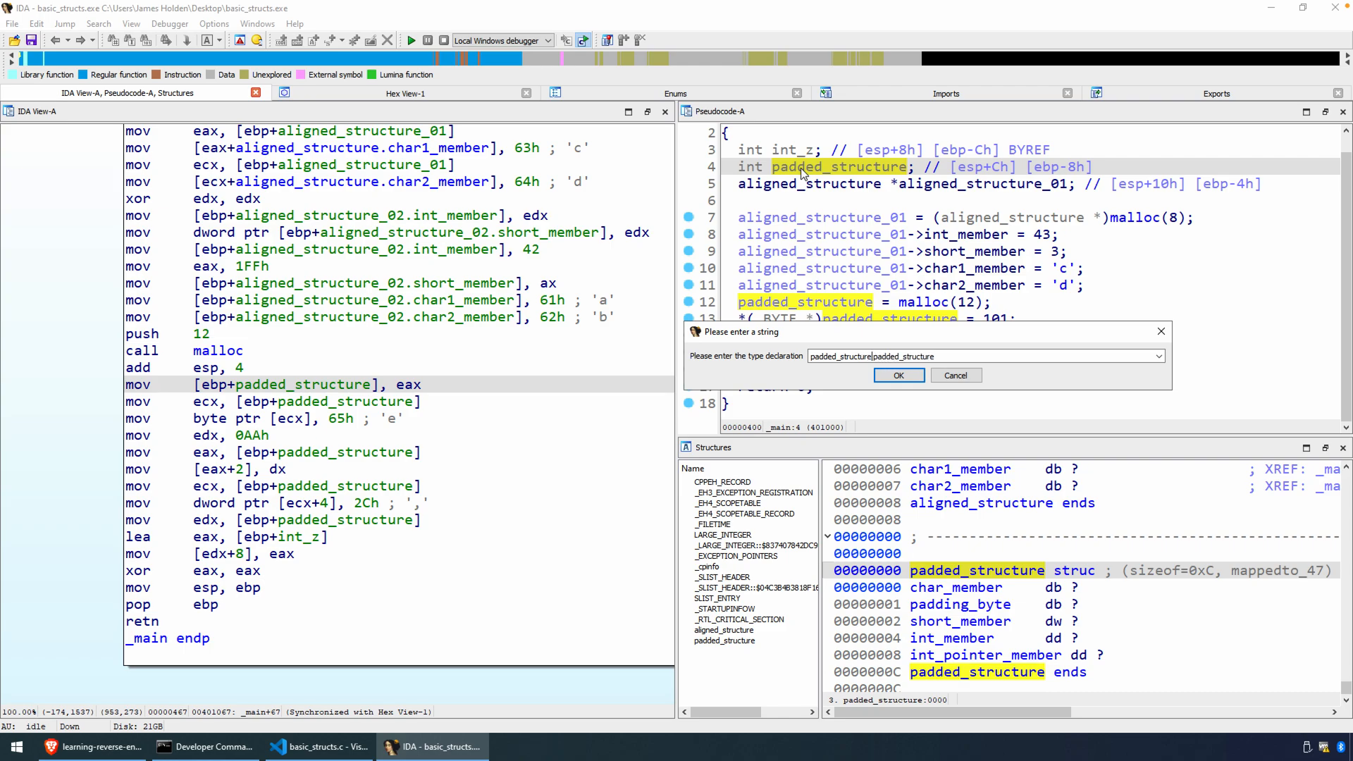
pyautogui.write('*')
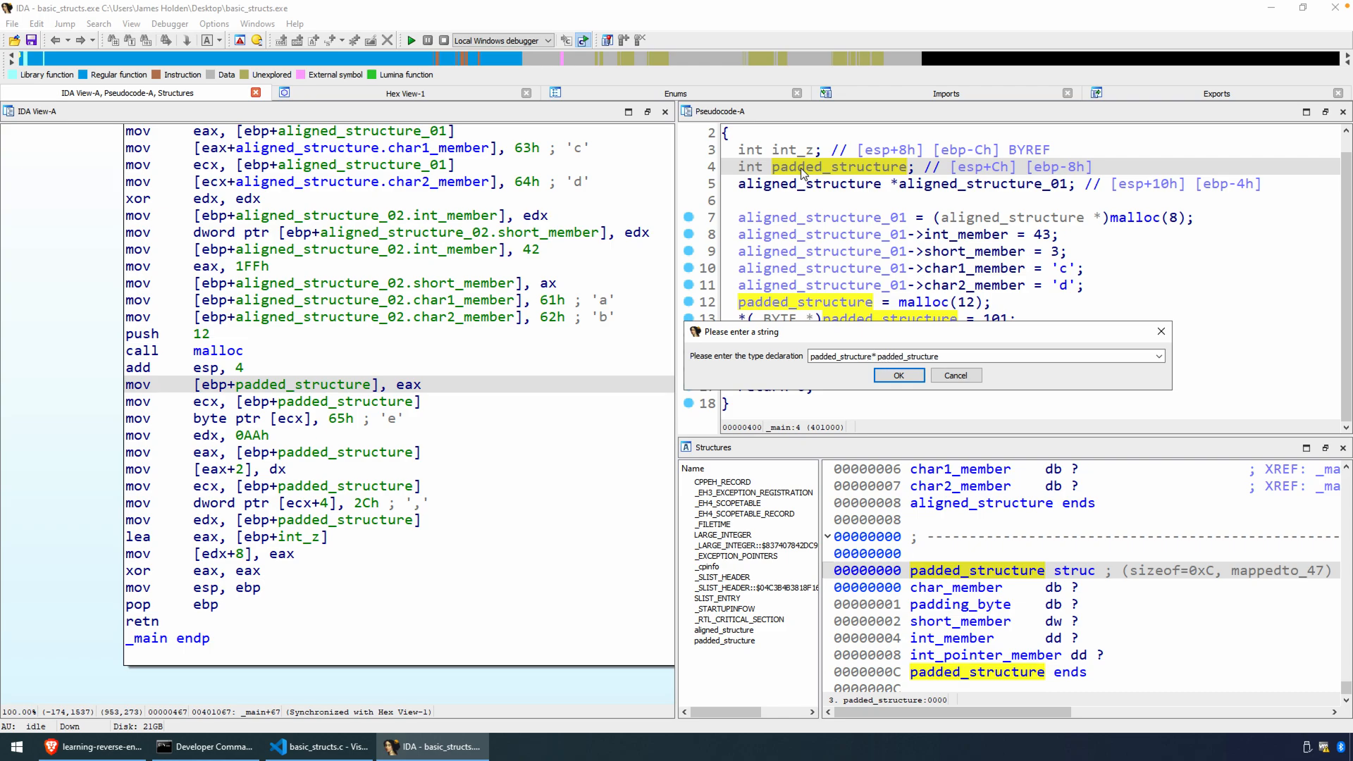
pyautogui.click(898, 375)
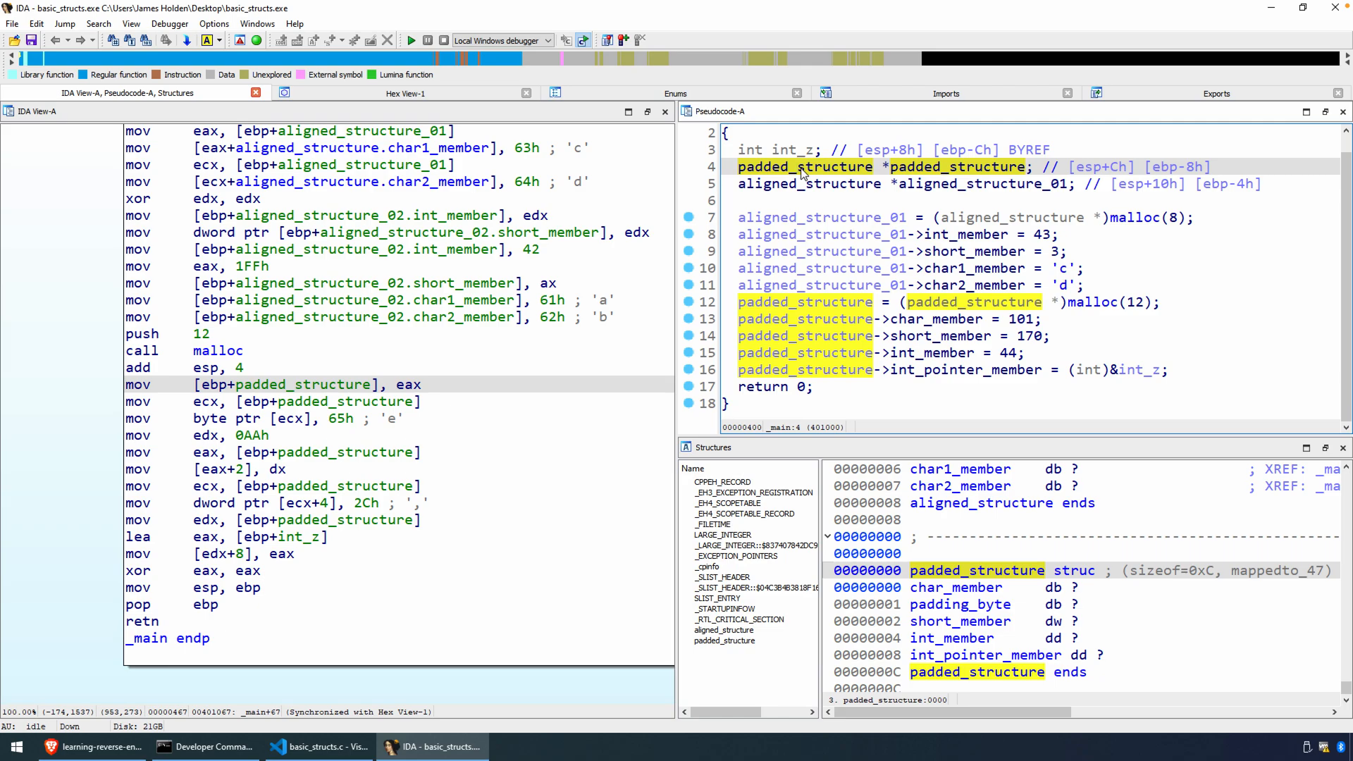
pyautogui.moveTo(914, 317)
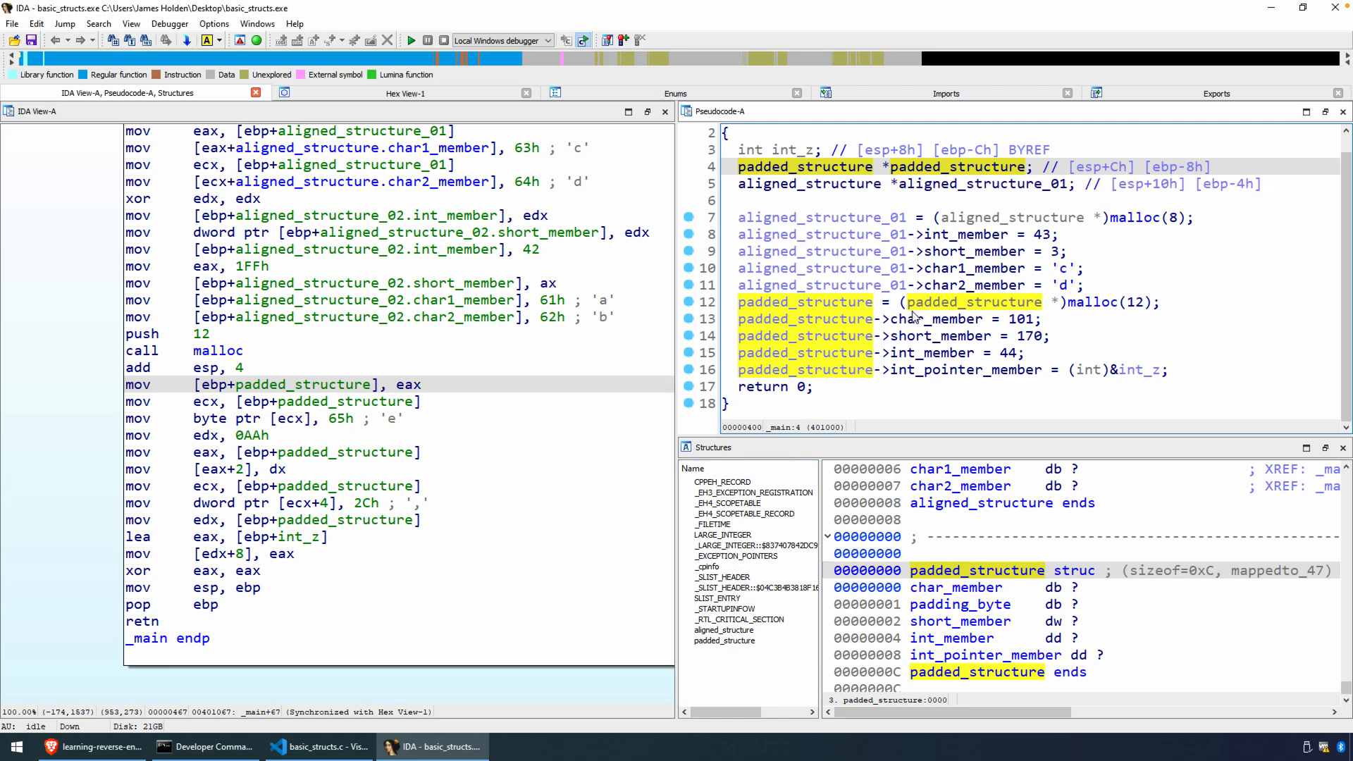
pyautogui.moveTo(895, 394)
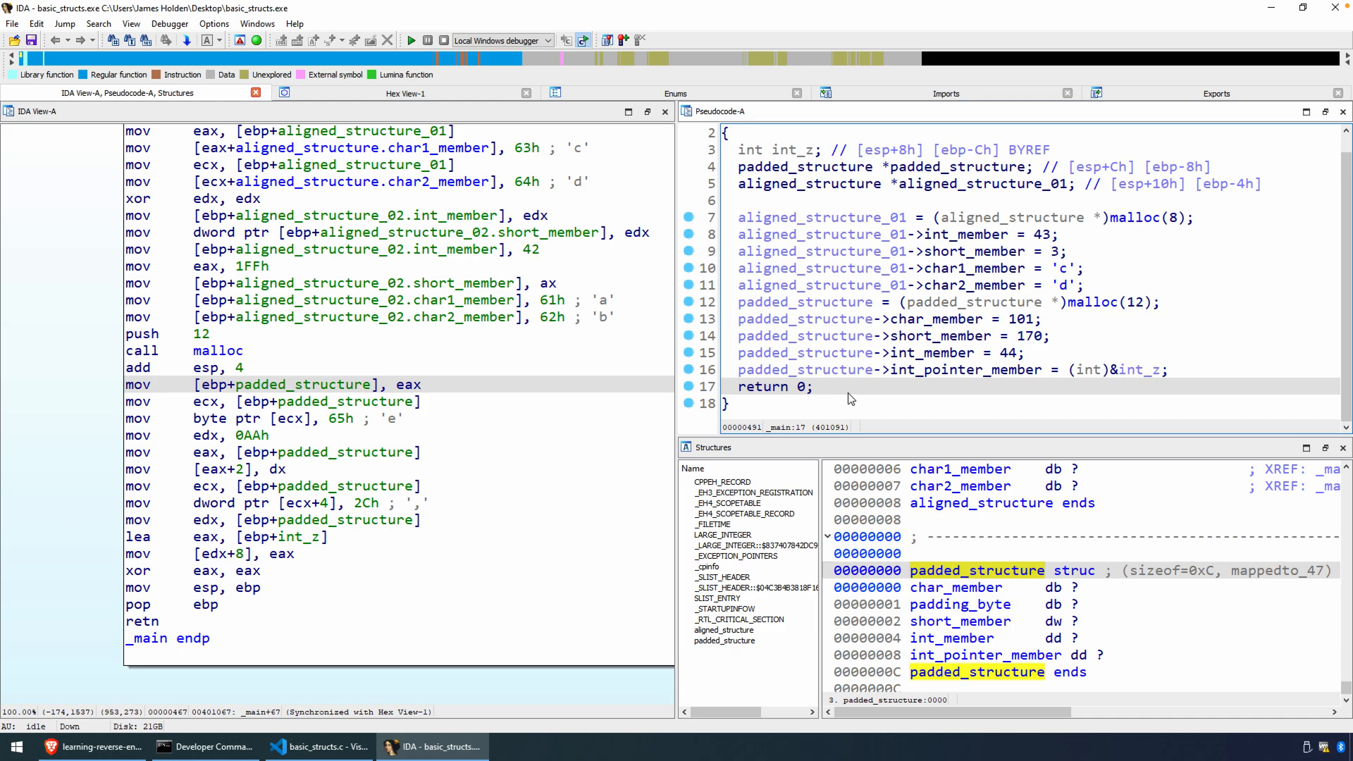
pyautogui.moveTo(859, 406)
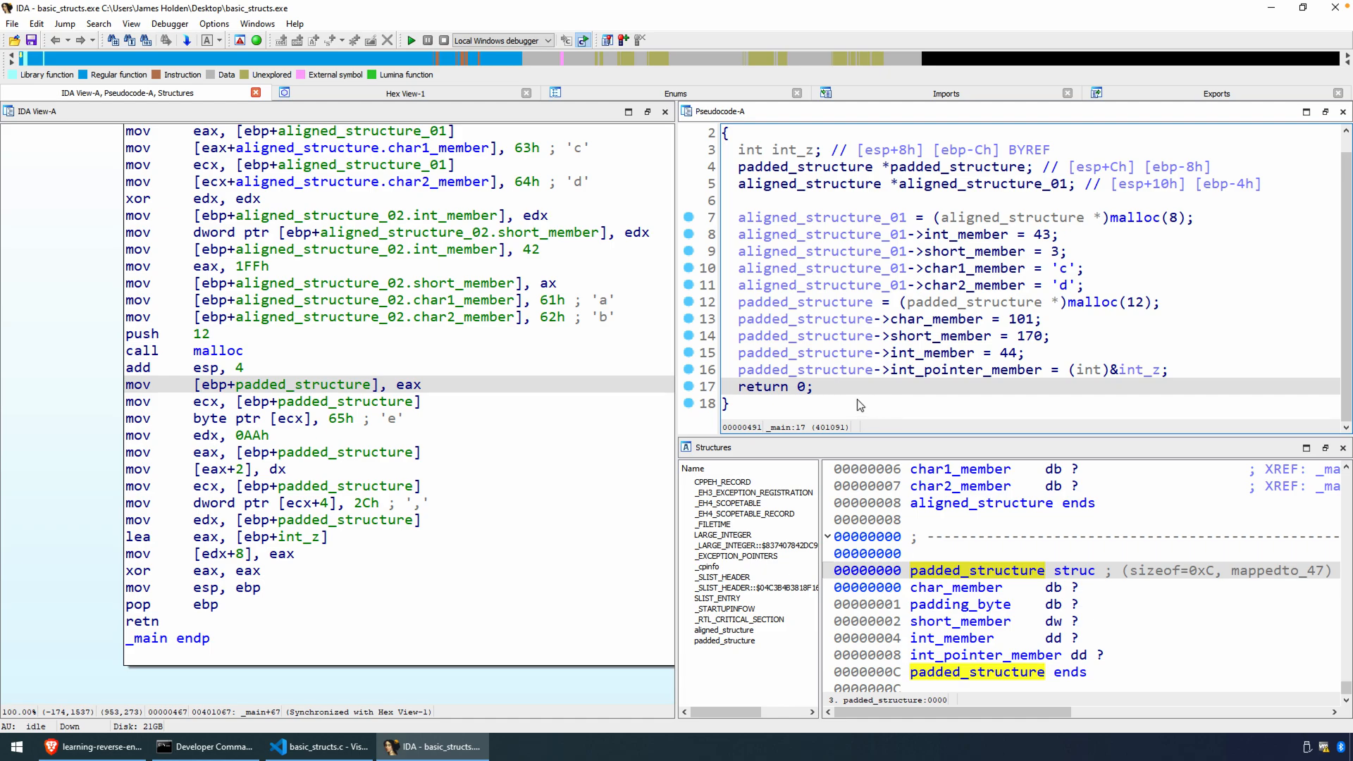
pyautogui.moveTo(860, 379)
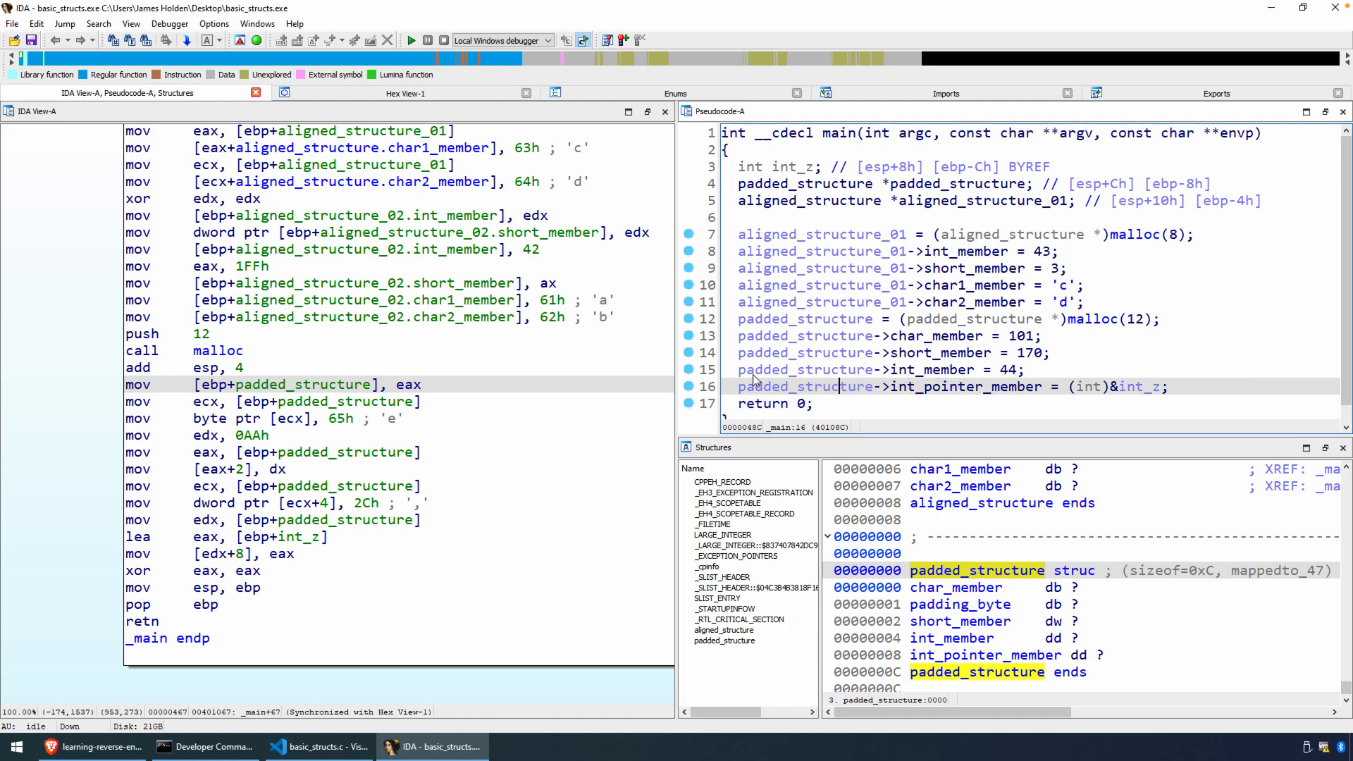
pyautogui.moveTo(306, 419)
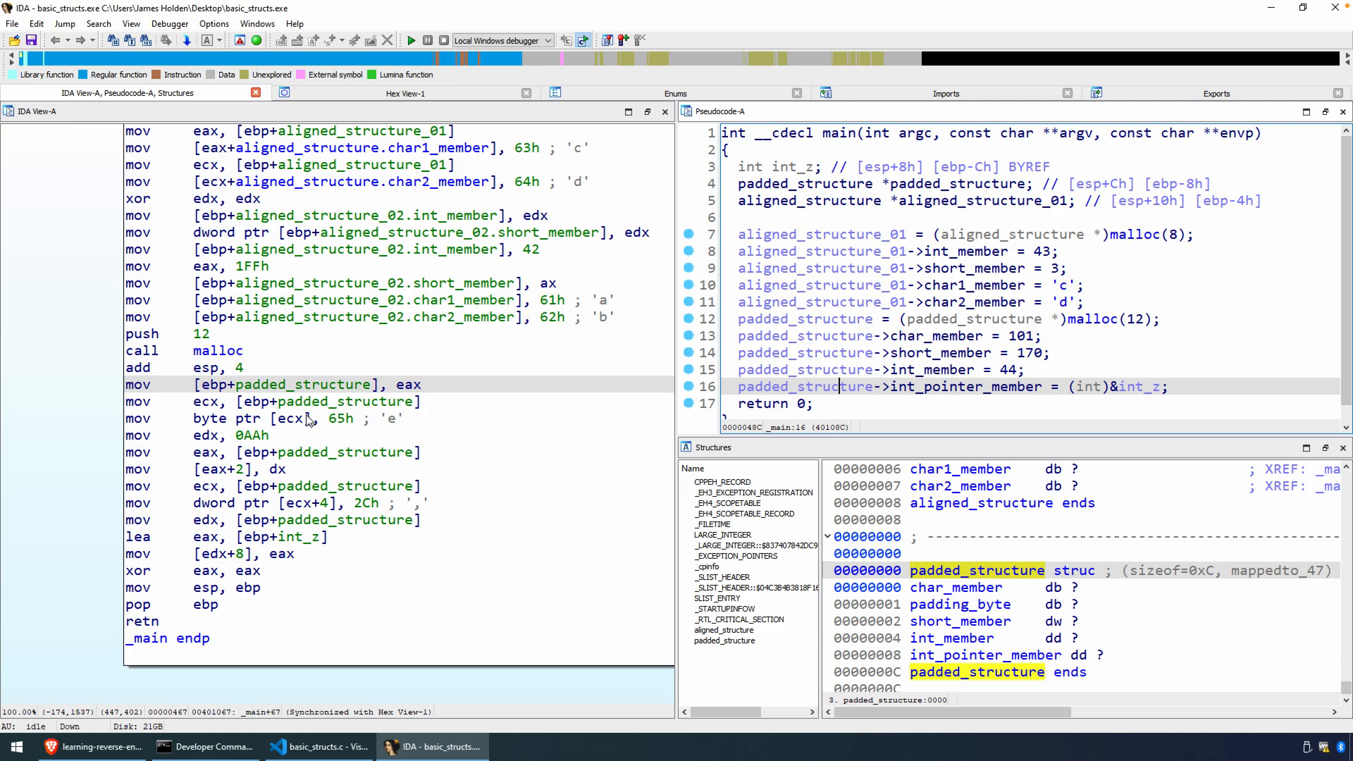
# Step: Rewrite the [ecx] and [eax+2] stores as padded_structure.char_member and short_member structure offsets
pyautogui.rightClick(305, 418)
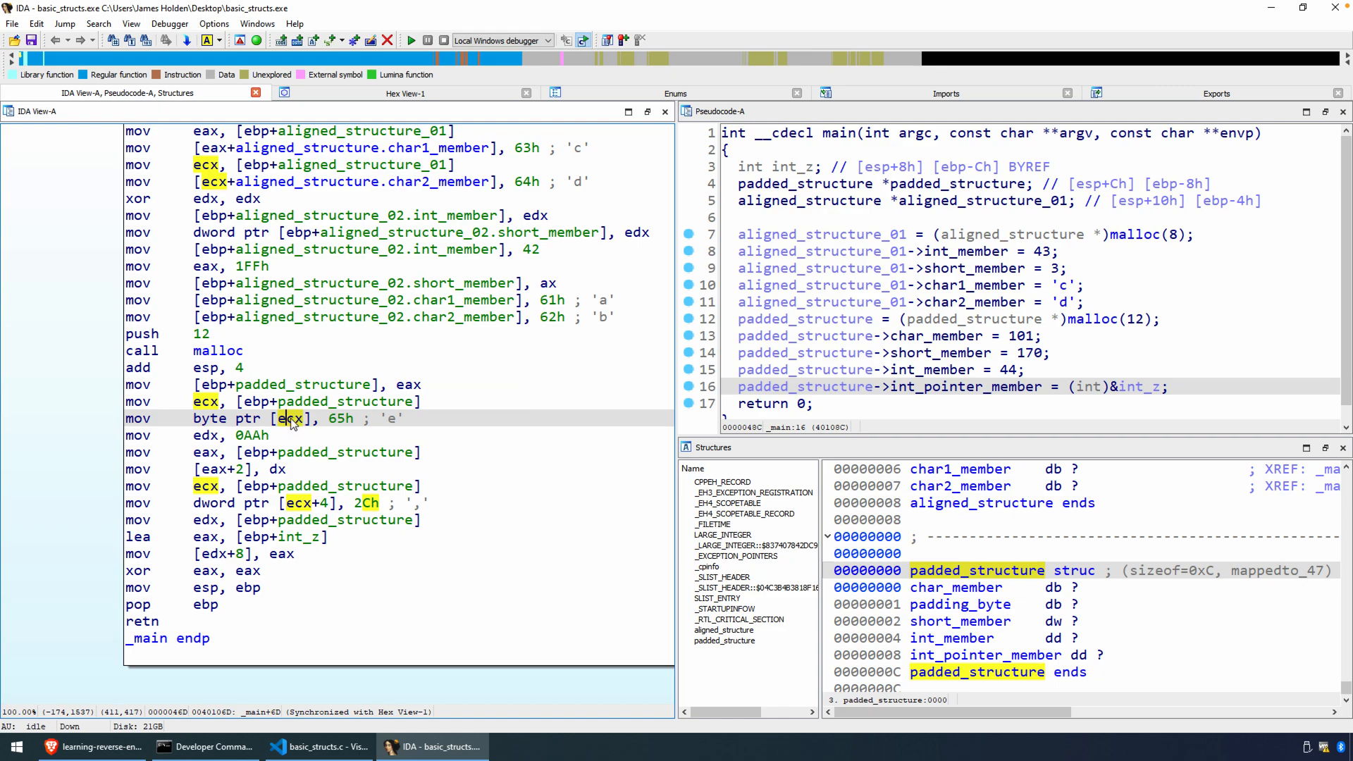
pyautogui.rightClick(289, 417)
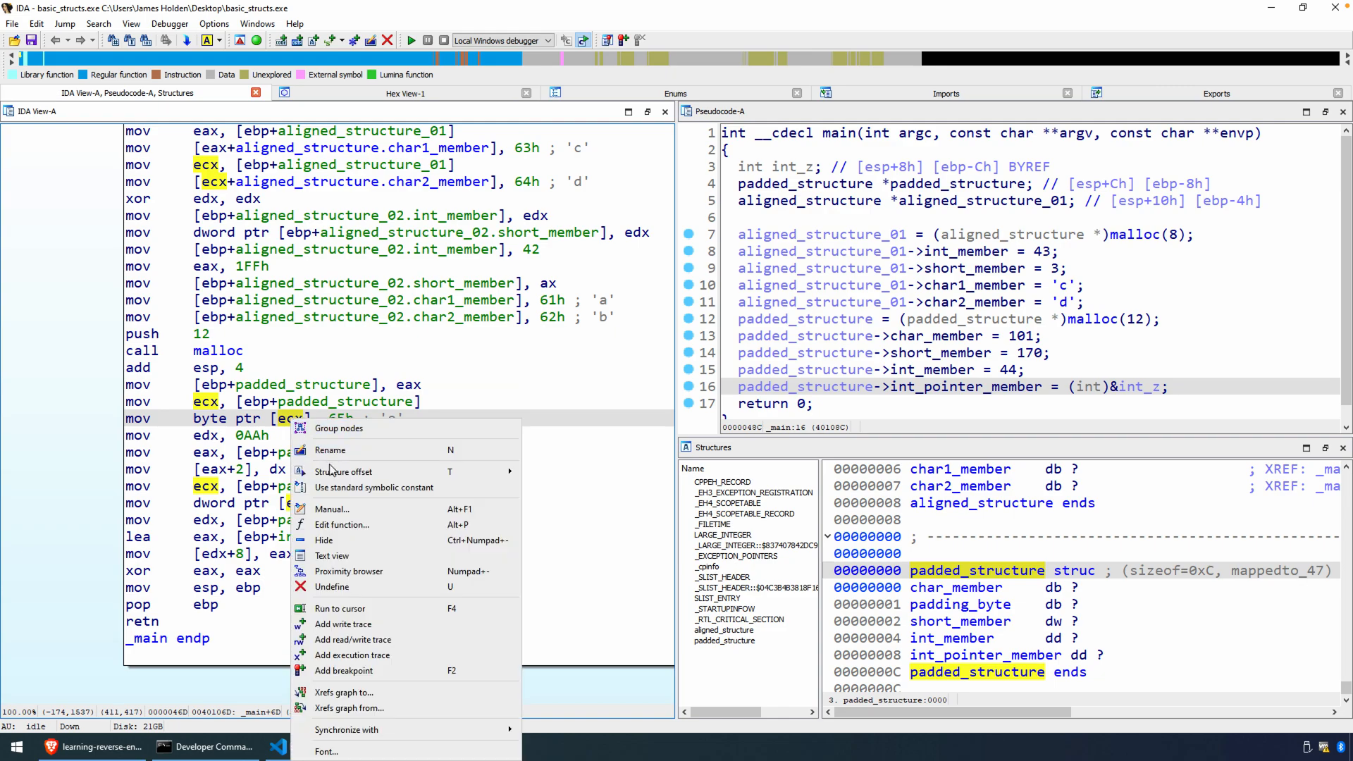
pyautogui.moveTo(344, 471)
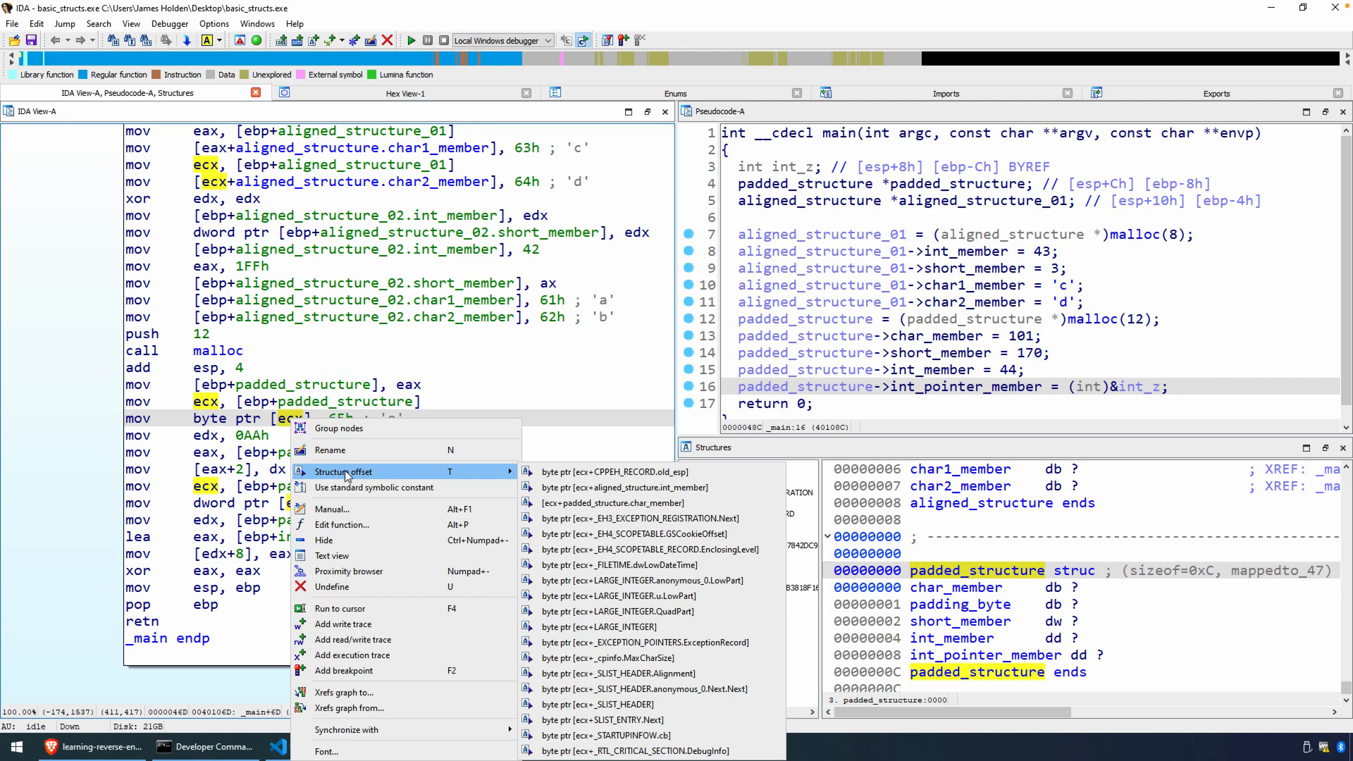
pyautogui.click(613, 502)
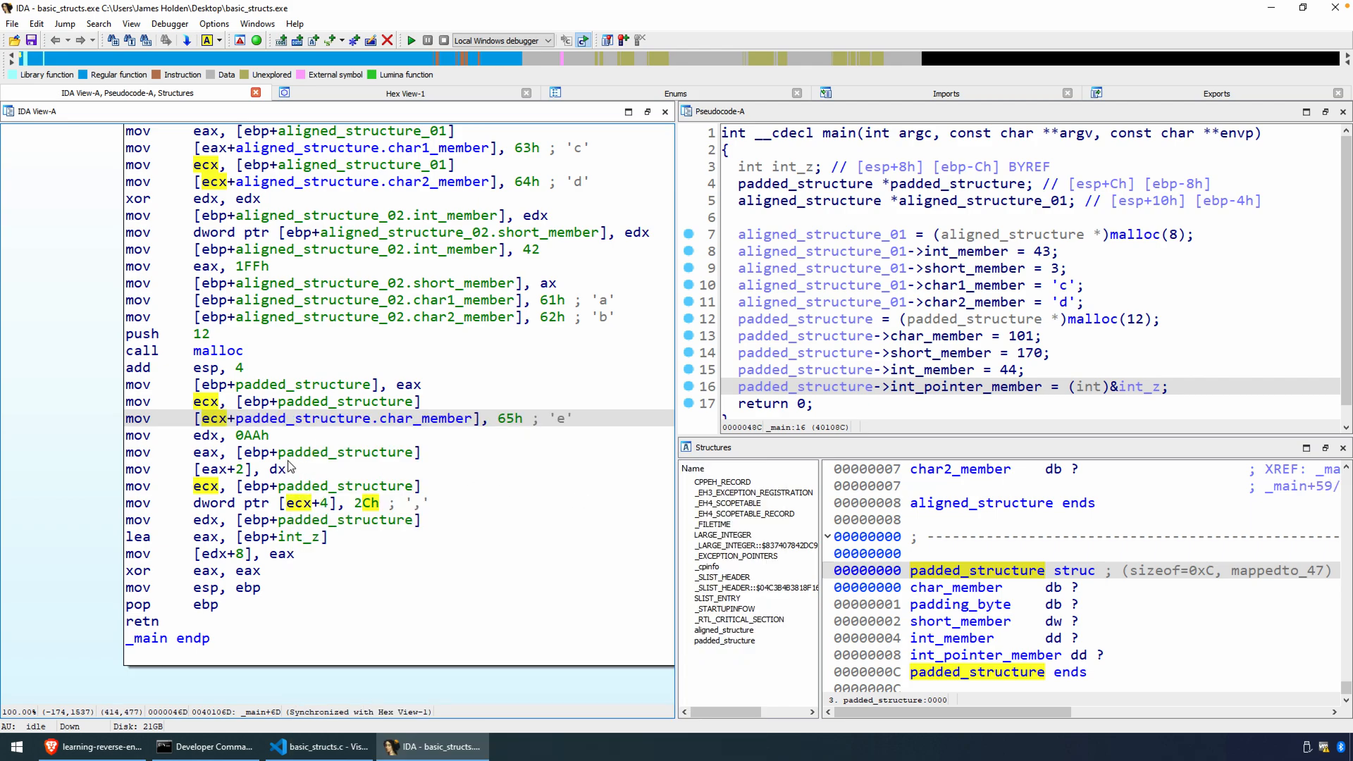
pyautogui.rightClick(290, 466)
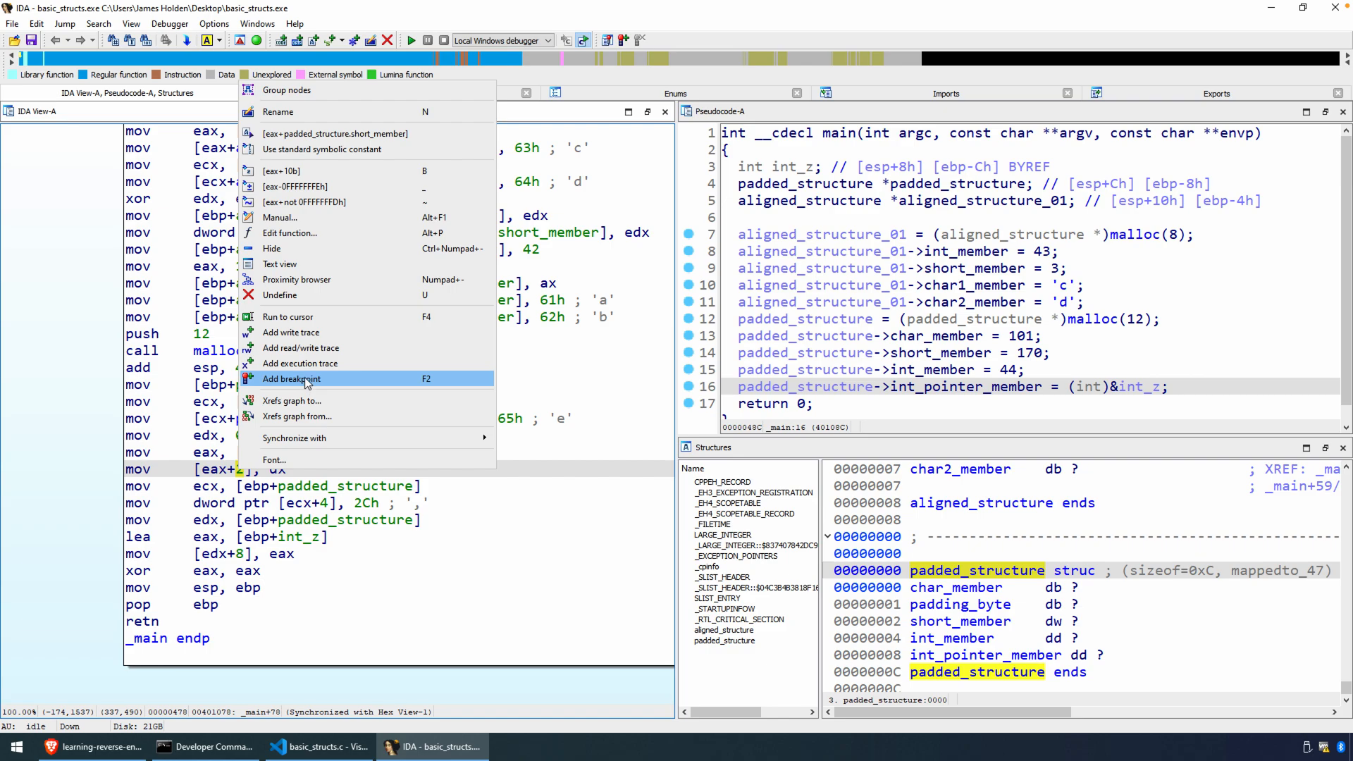
pyautogui.moveTo(336, 133)
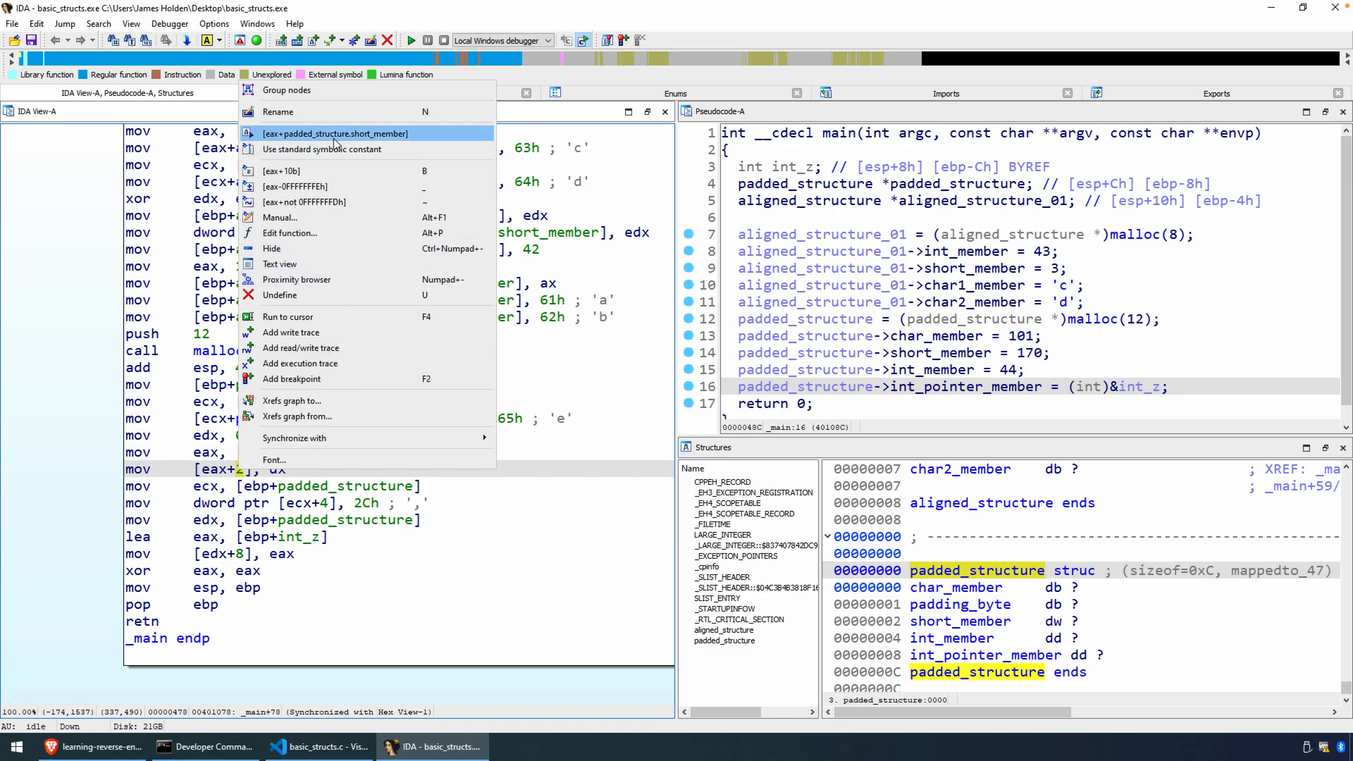
pyautogui.click(335, 132)
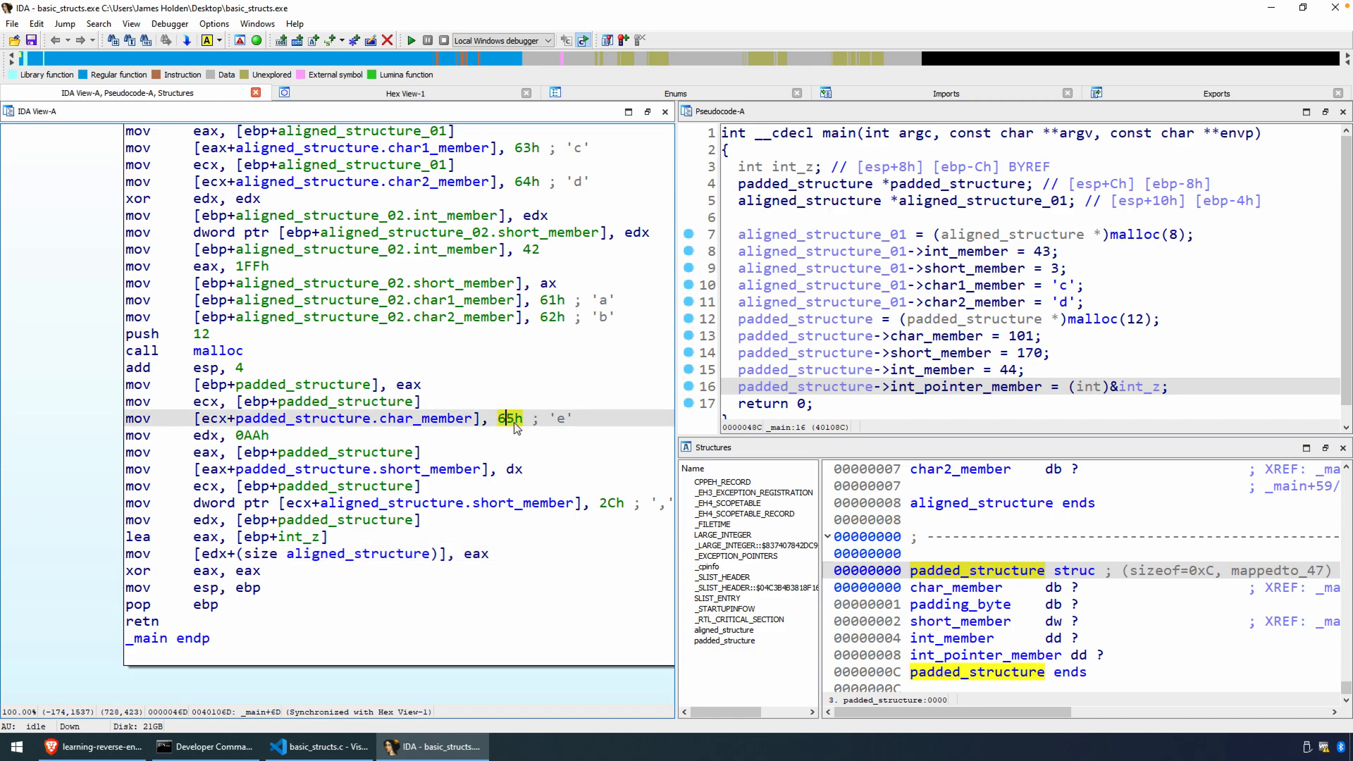
pyautogui.moveTo(495, 427)
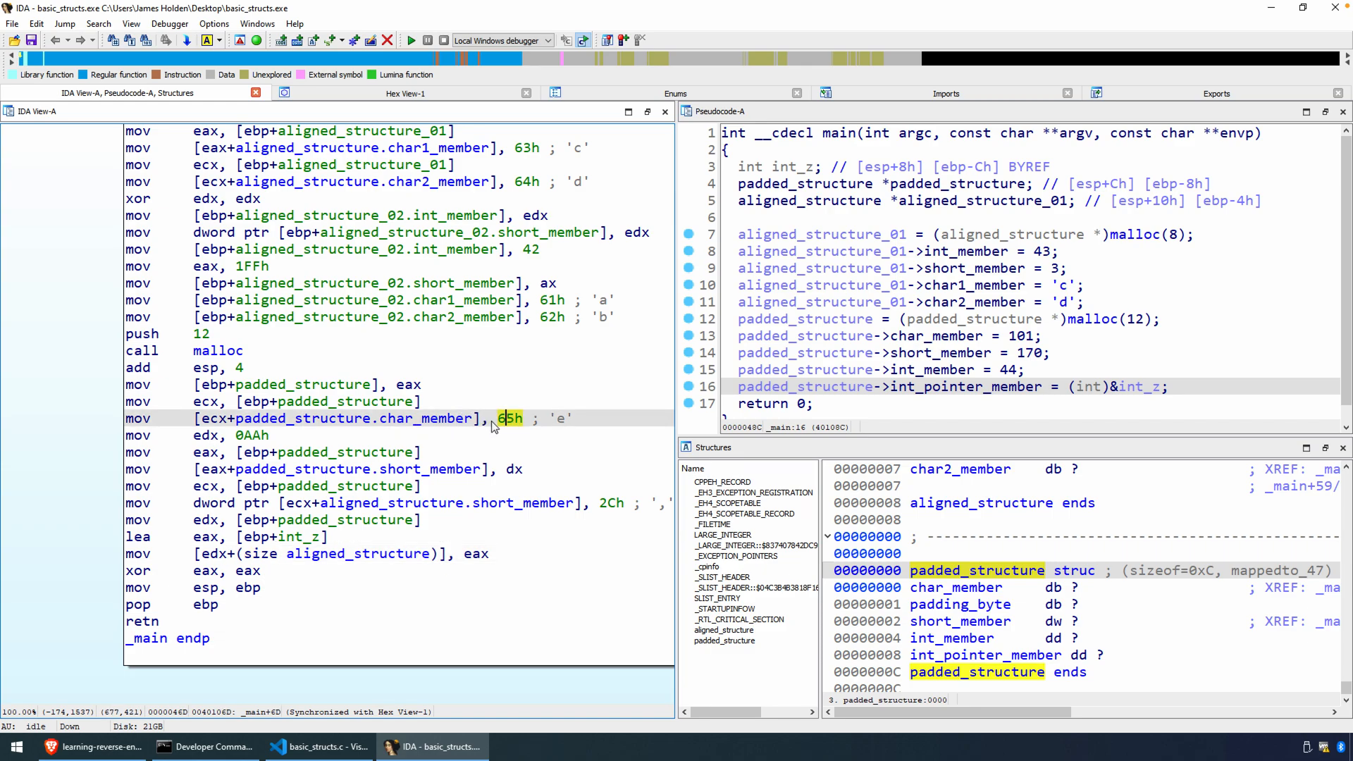
pyautogui.moveTo(520, 428)
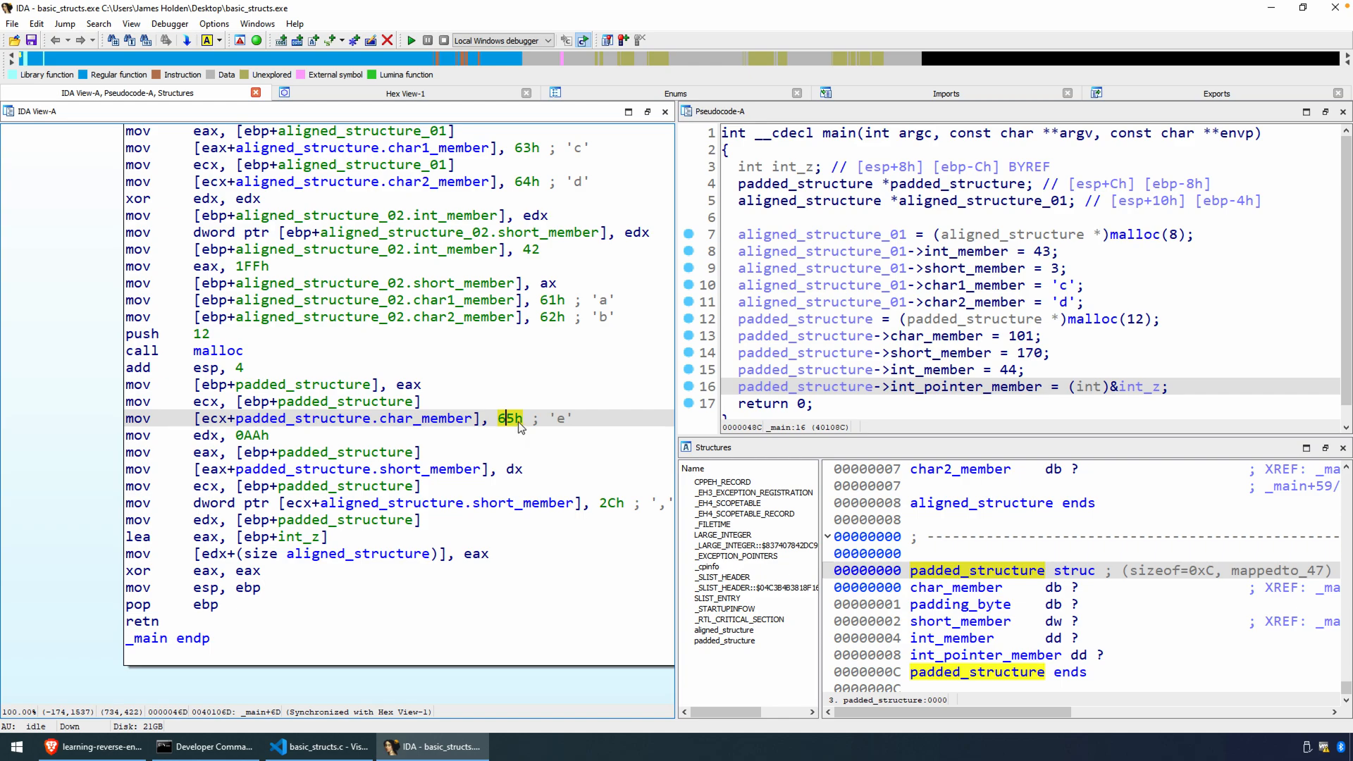
pyautogui.moveTo(513, 427)
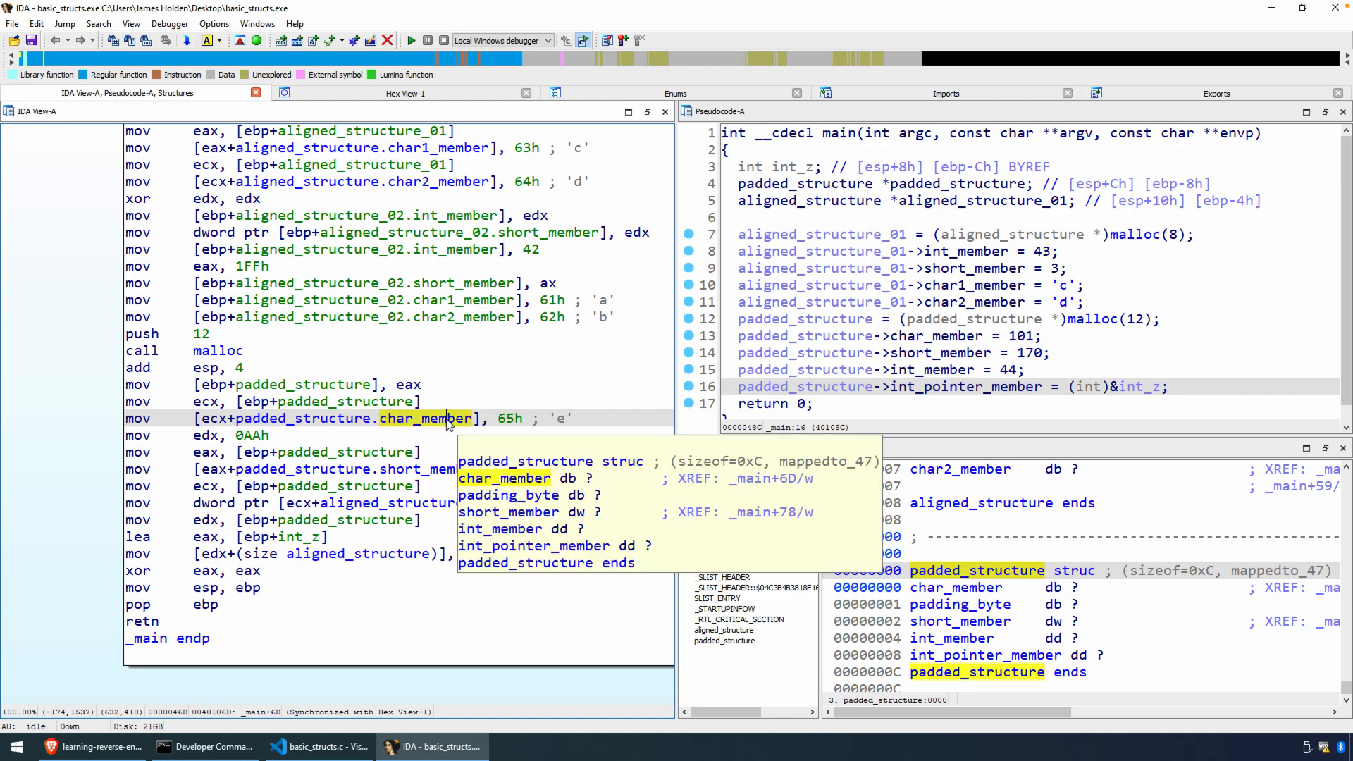
pyautogui.moveTo(448, 477)
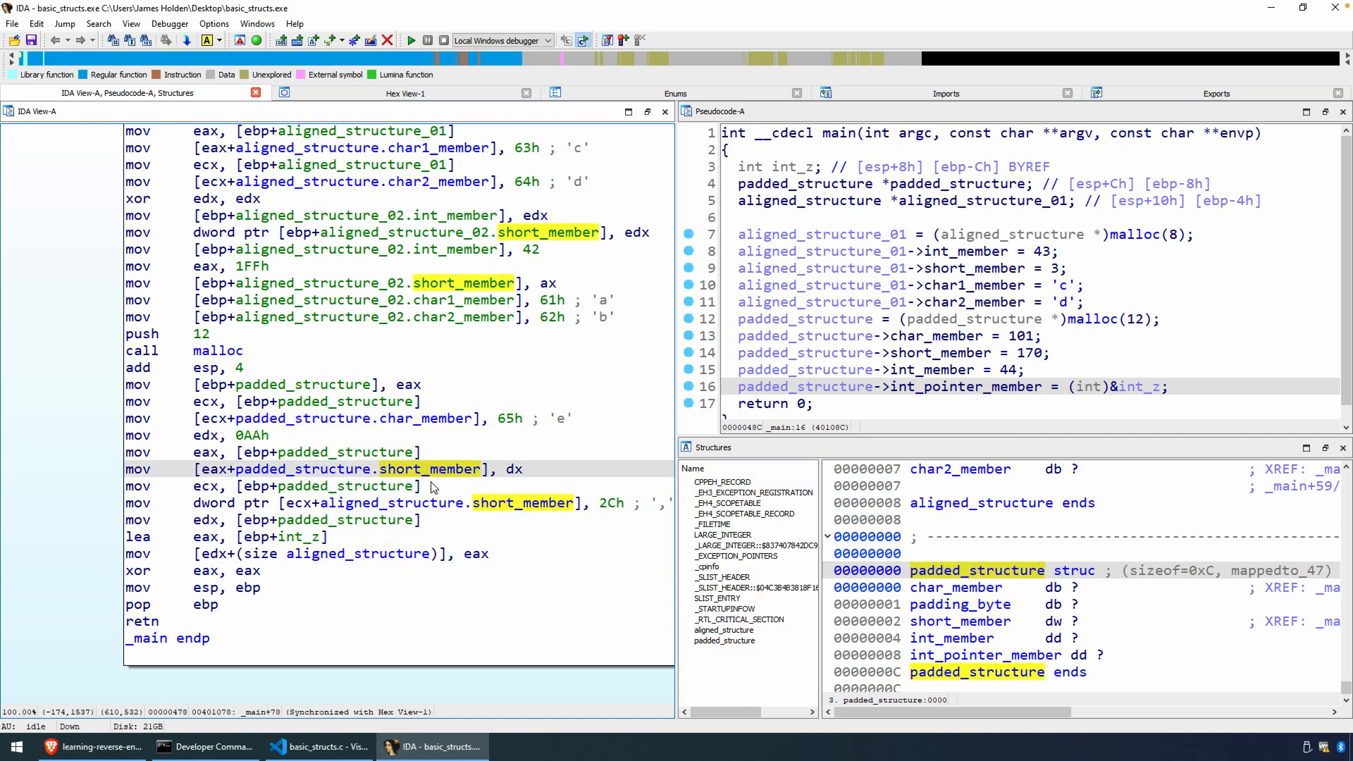
pyautogui.moveTo(424, 524)
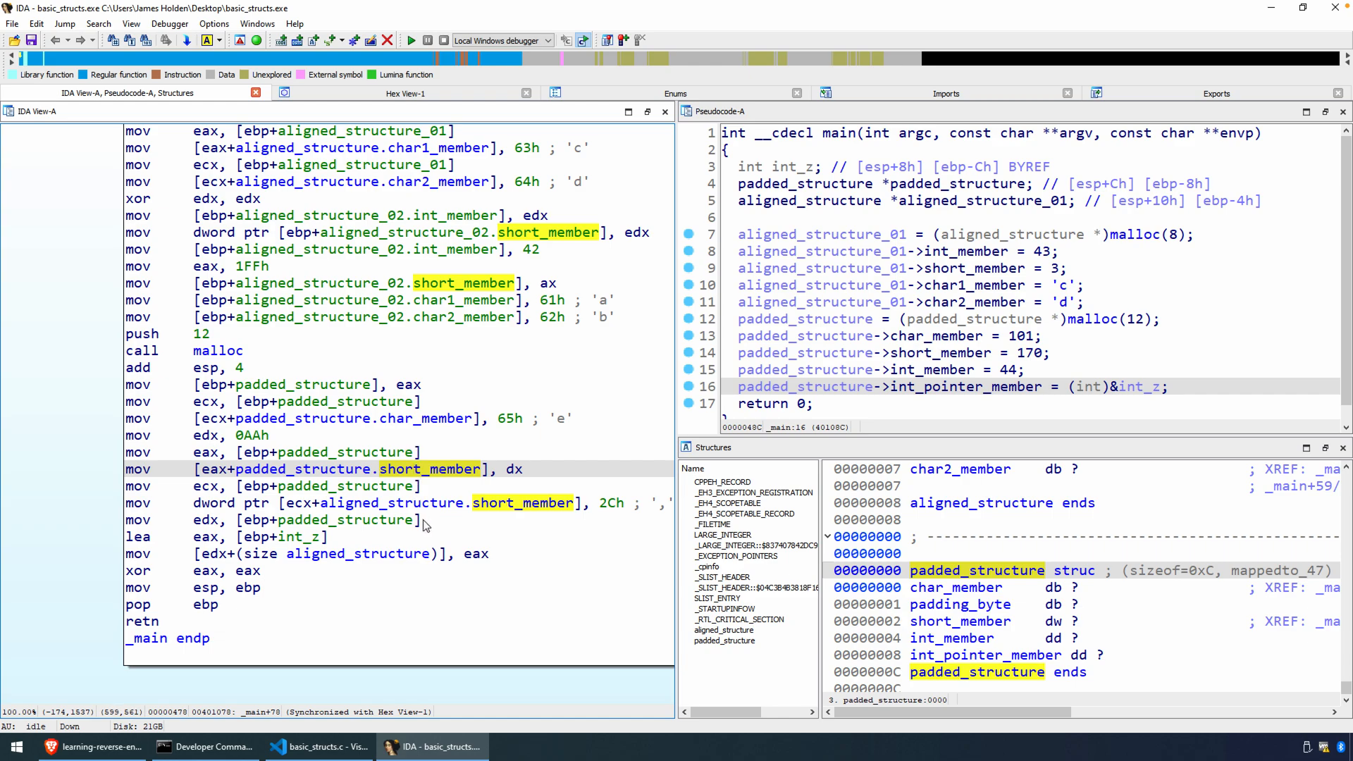
pyautogui.moveTo(431, 436)
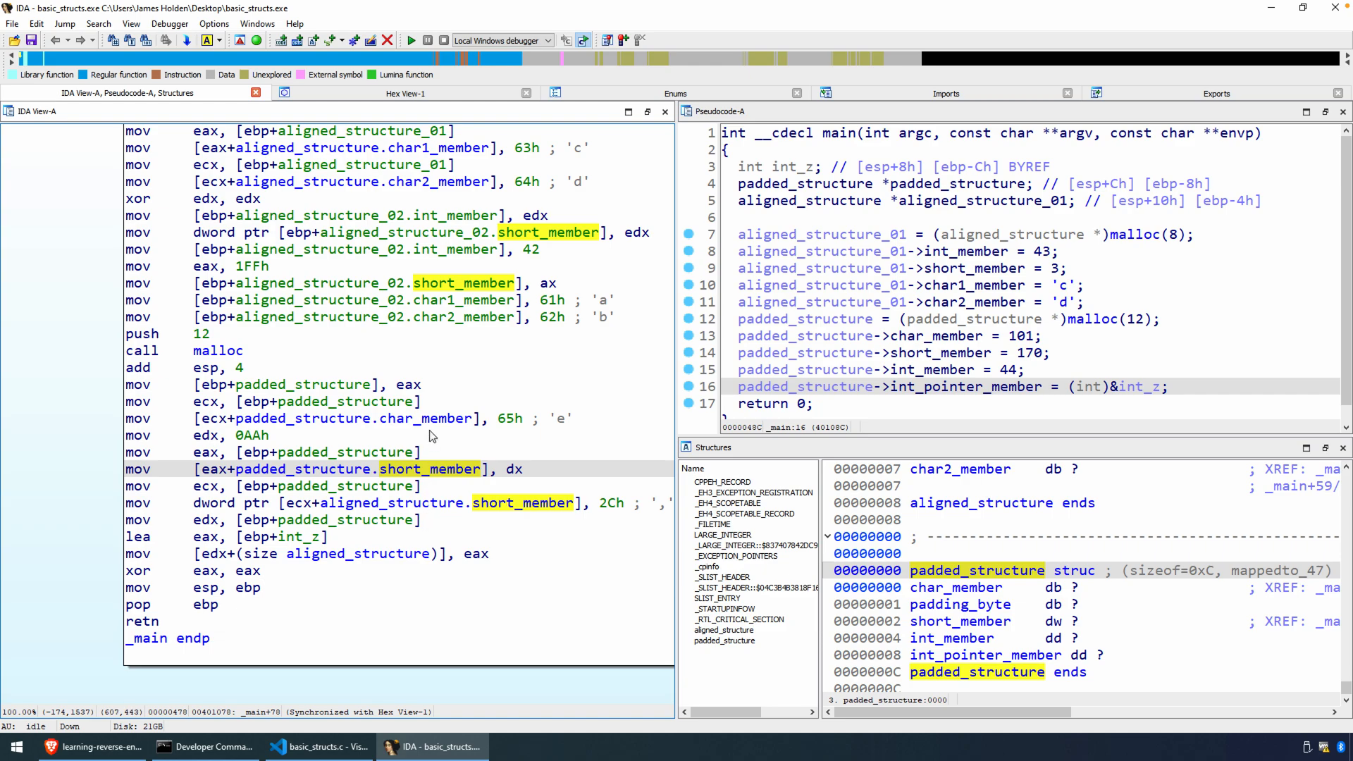
pyautogui.moveTo(435, 508)
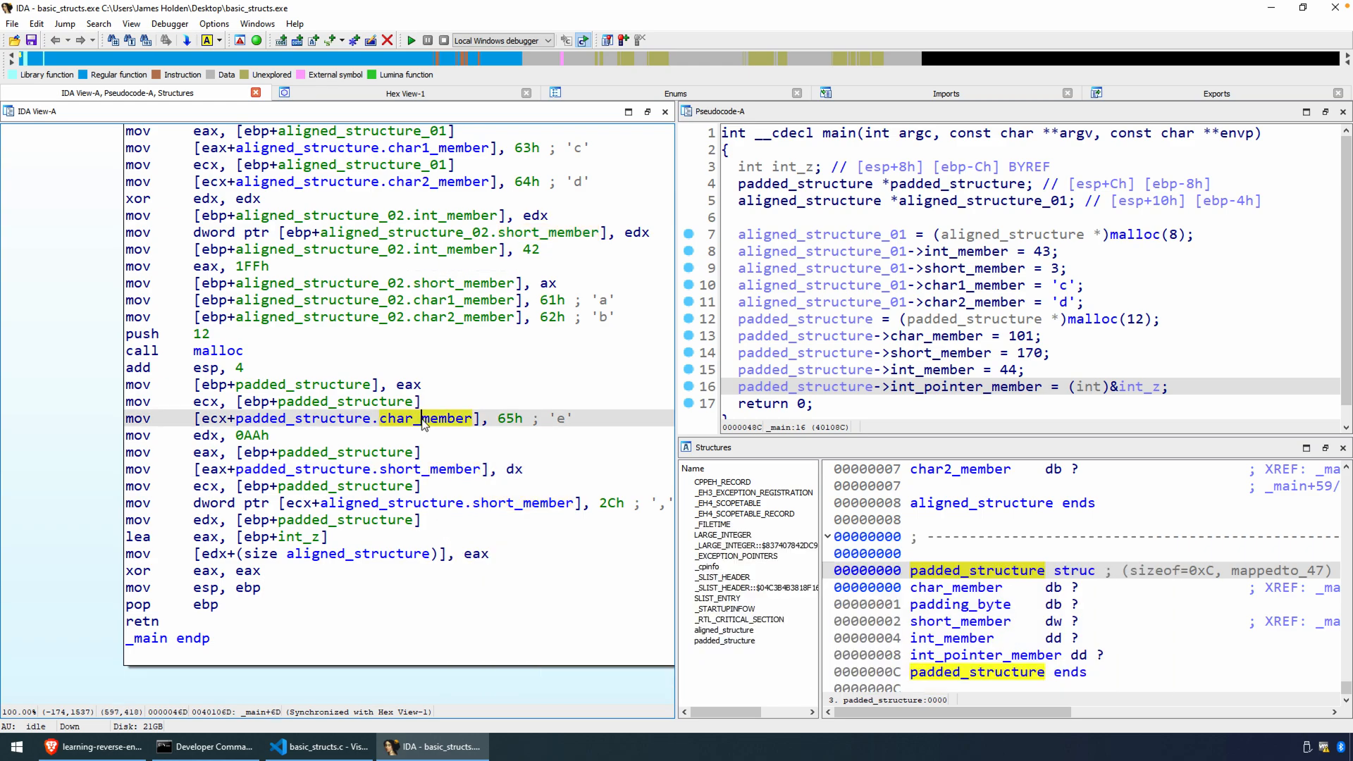
pyautogui.moveTo(428, 467)
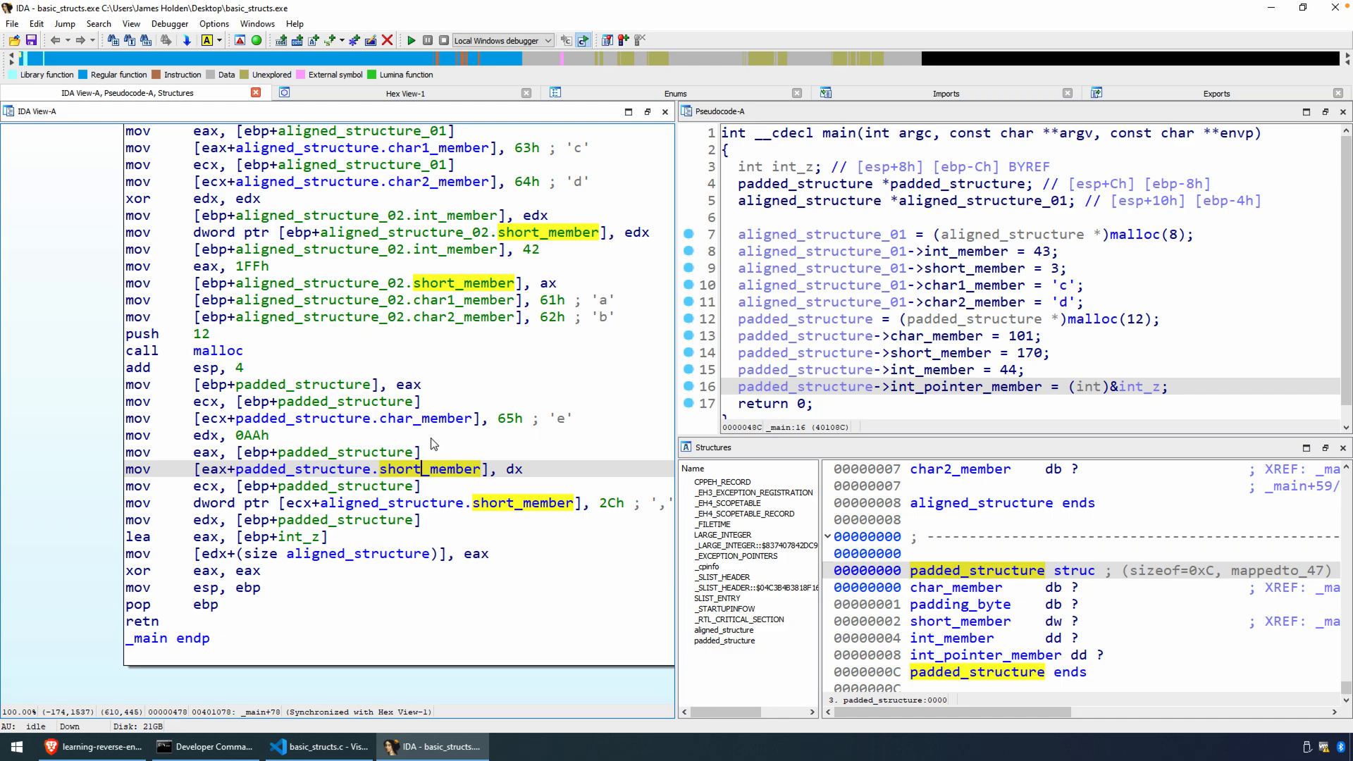
# Step: Rename the padding_byte member of padded_structure to unknown_byte in the Structures view
pyautogui.click(958, 586)
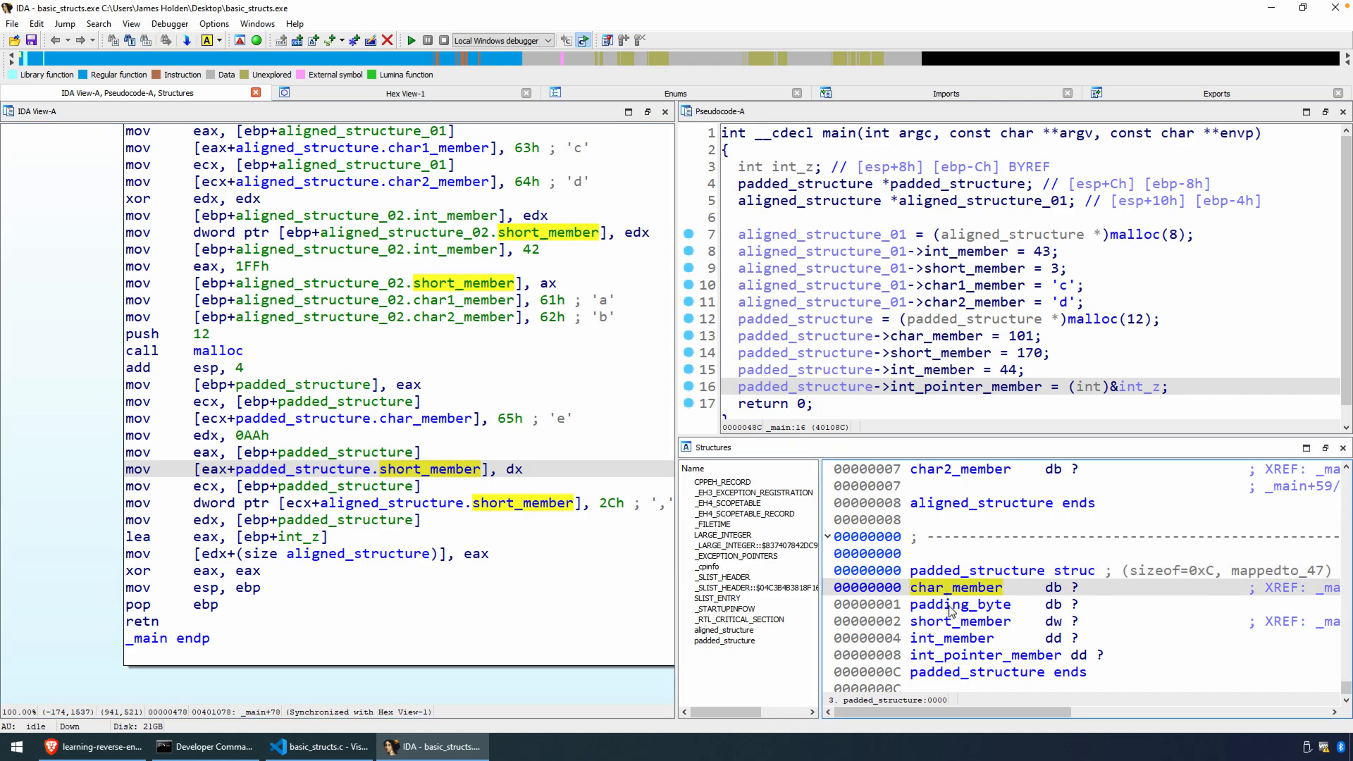
pyautogui.click(960, 605)
pyautogui.write('unkno')
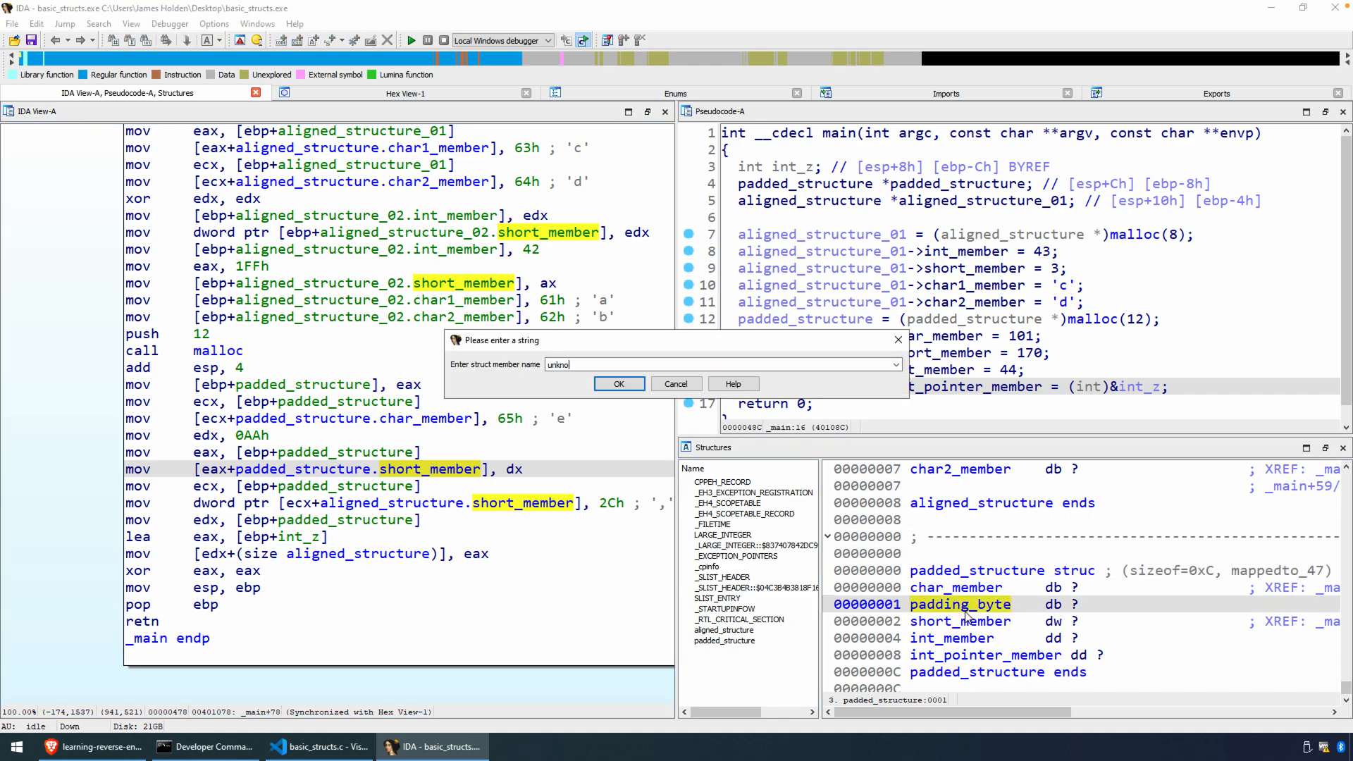
pyautogui.click(618, 384)
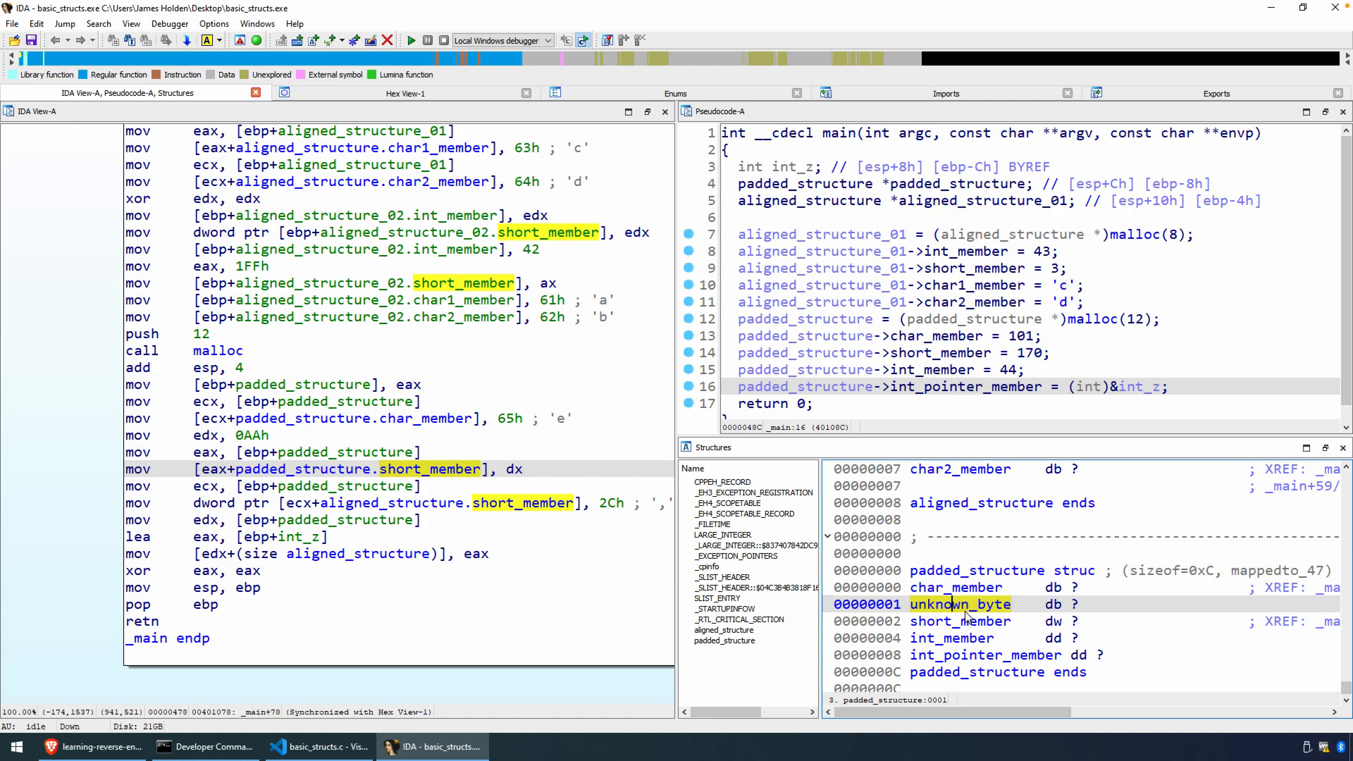
pyautogui.moveTo(390, 568)
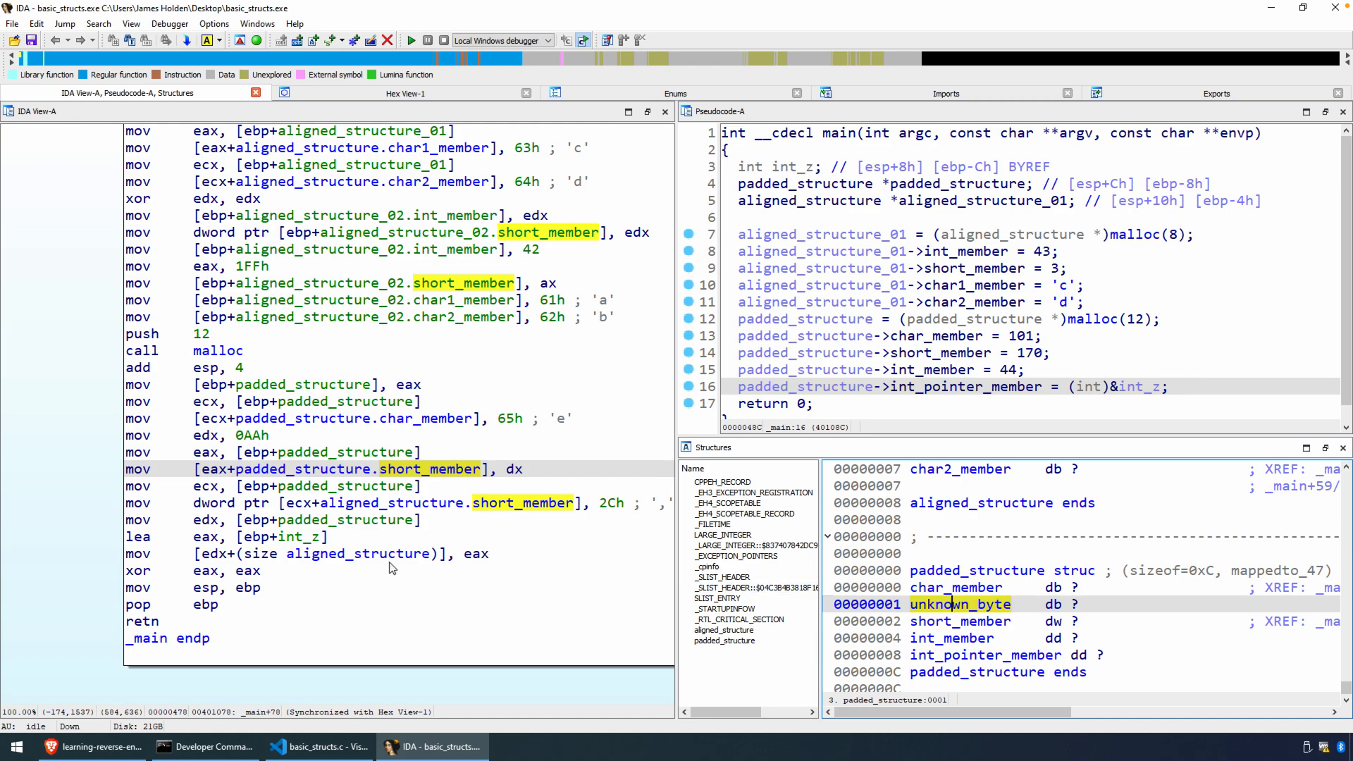
pyautogui.moveTo(298, 550)
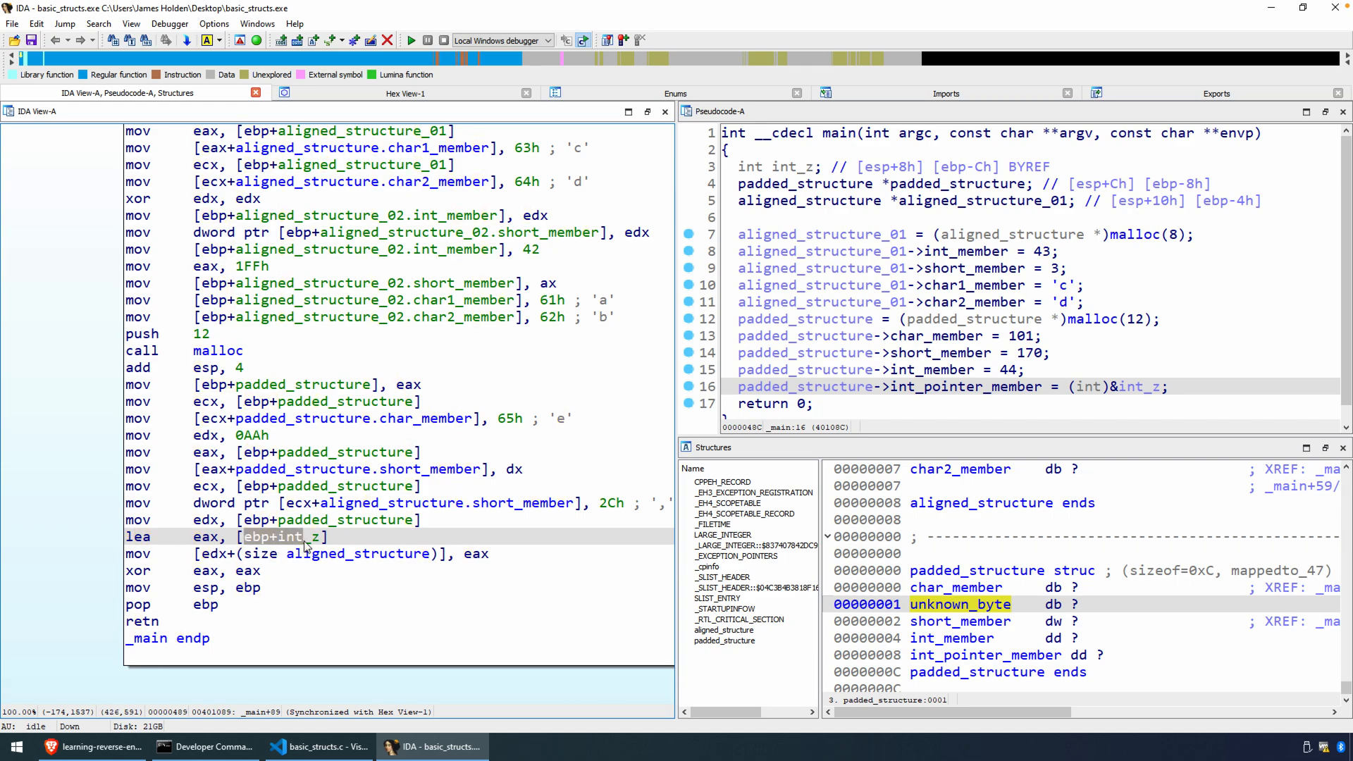
pyautogui.moveTo(303, 535)
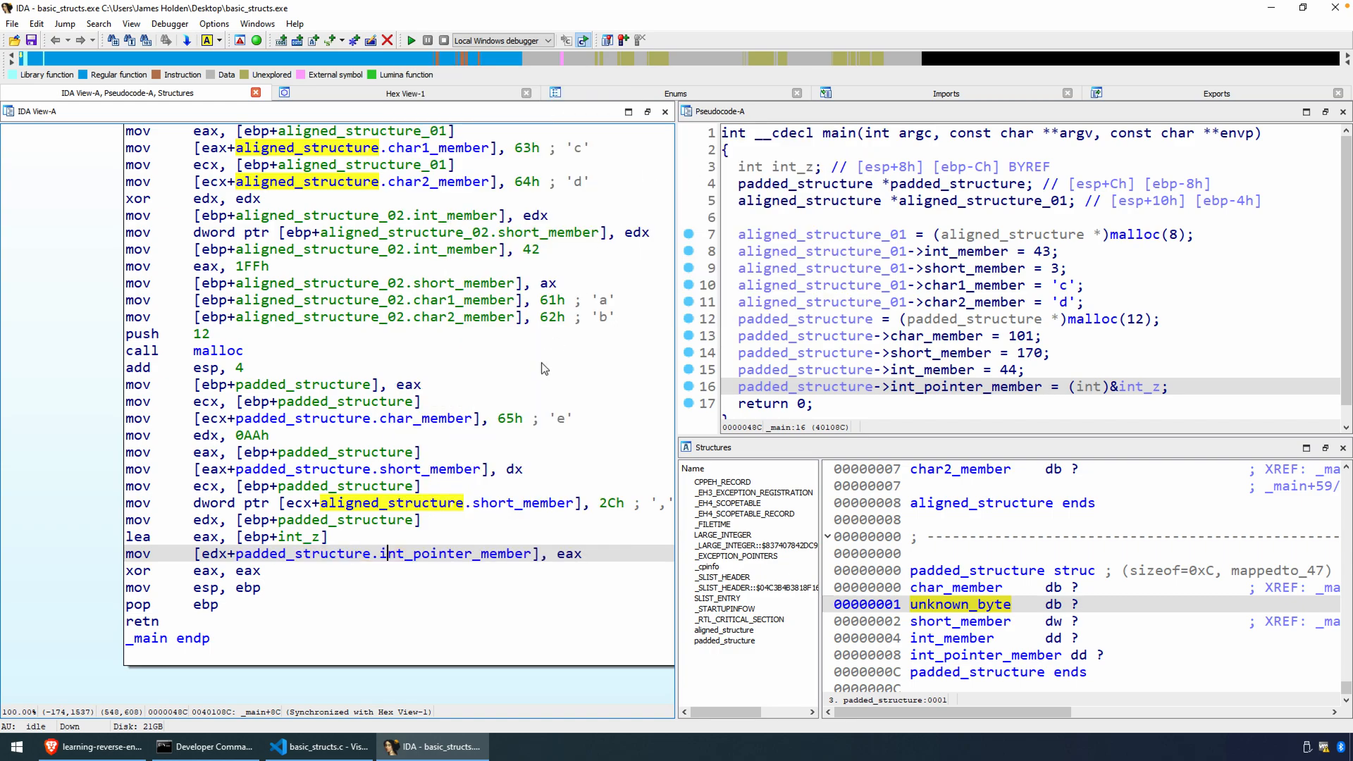
pyautogui.moveTo(491, 583)
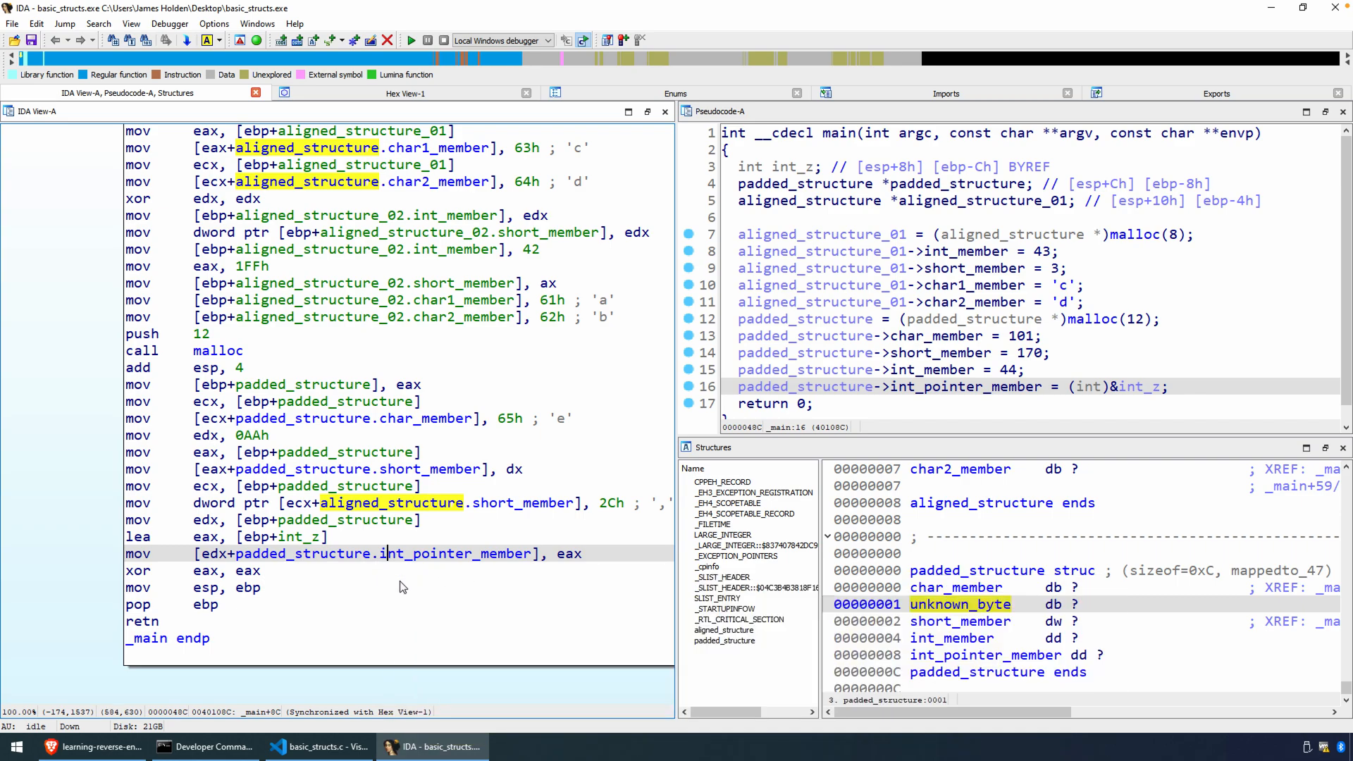
pyautogui.moveTo(578, 565)
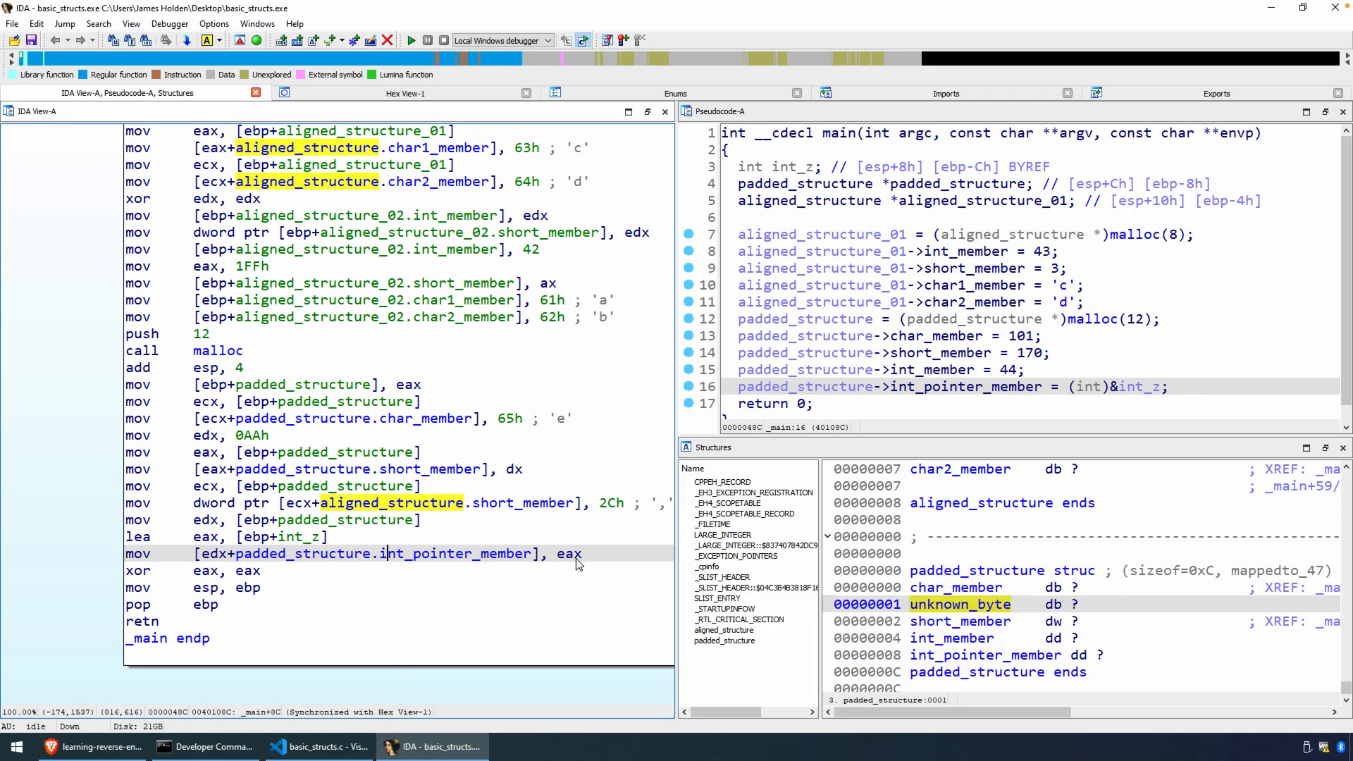